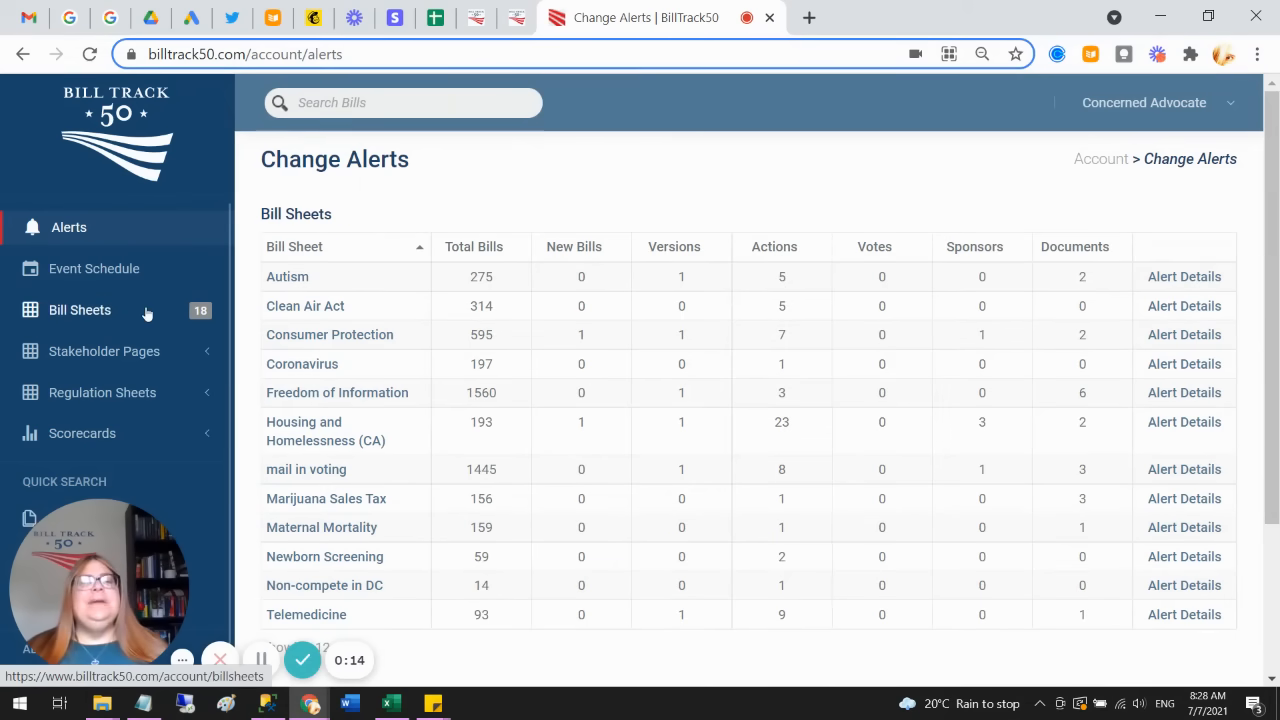
# Step: Open the Clean Air Act bill sheet from Bill Sheets and scroll its 314 tracked bills
pyautogui.click(82, 309)
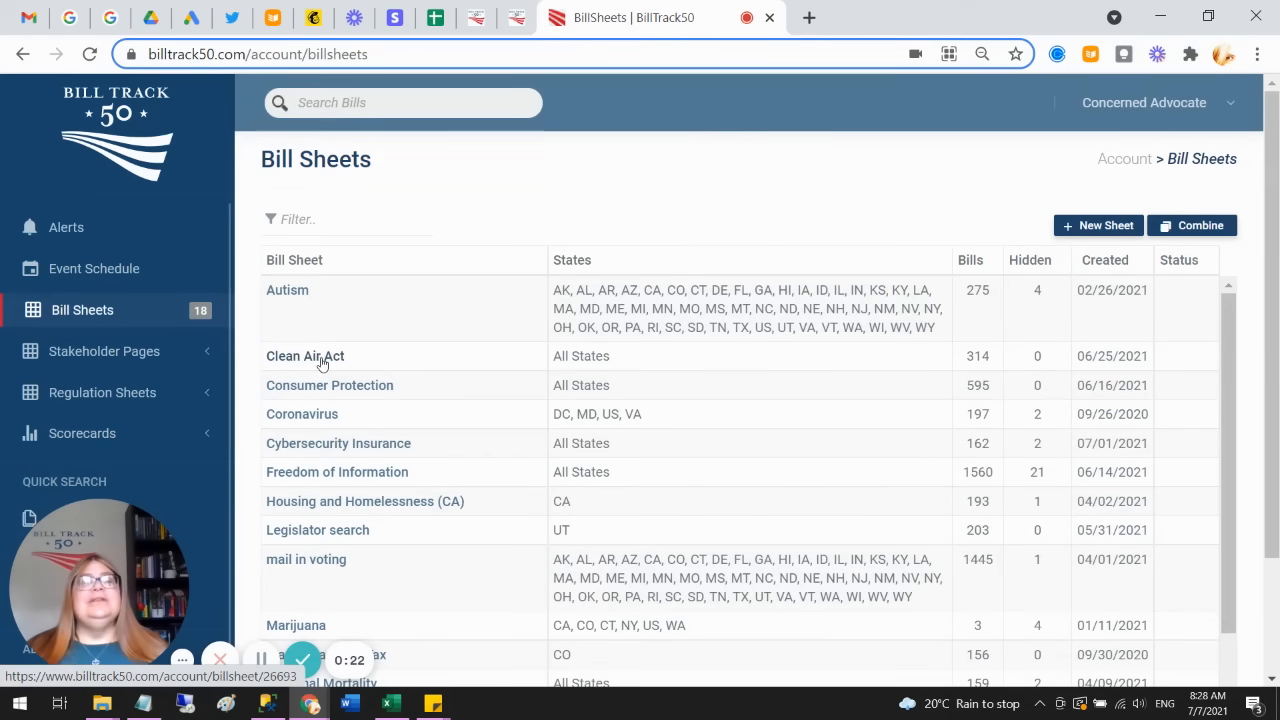
pyautogui.click(305, 355)
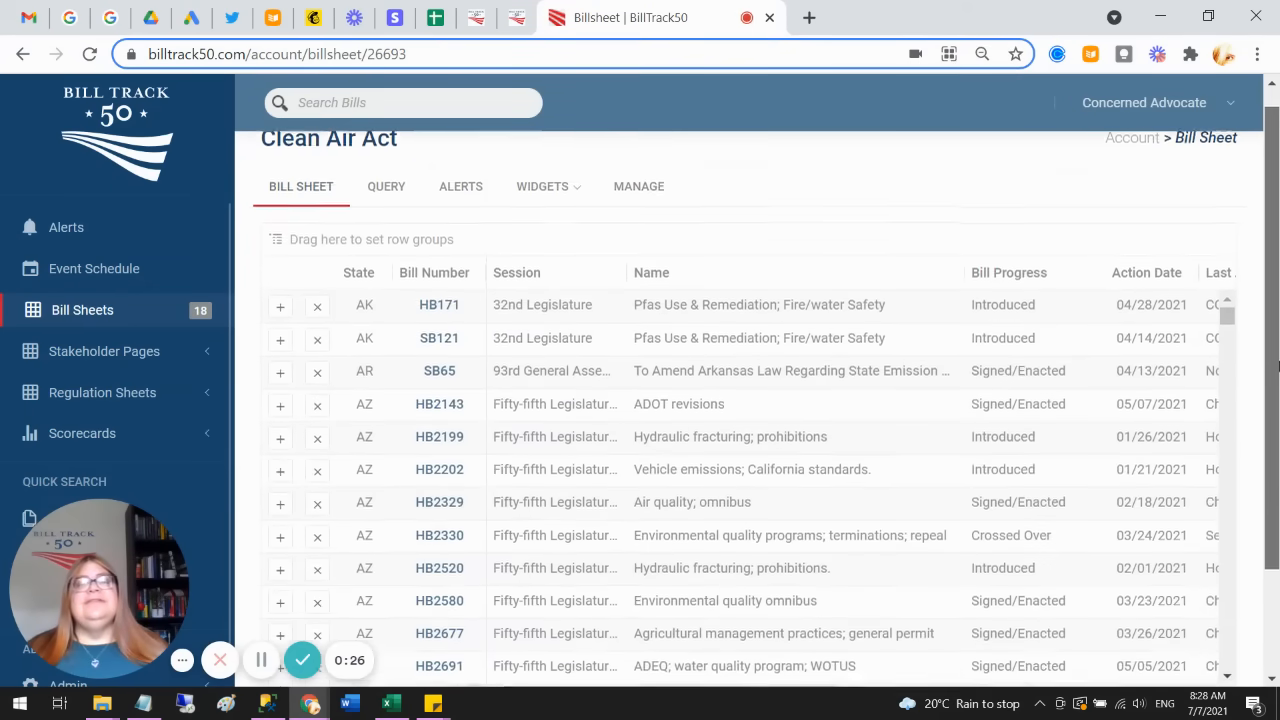
pyautogui.scroll(-3)
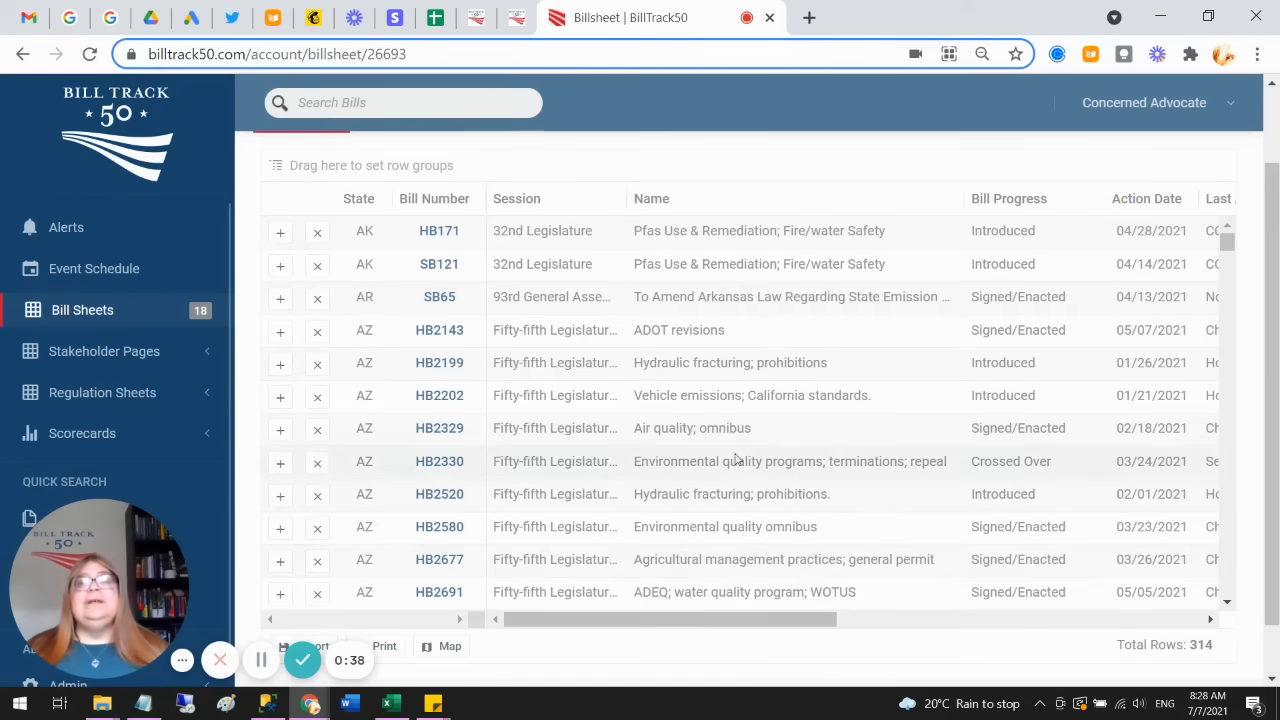
pyautogui.scroll(3)
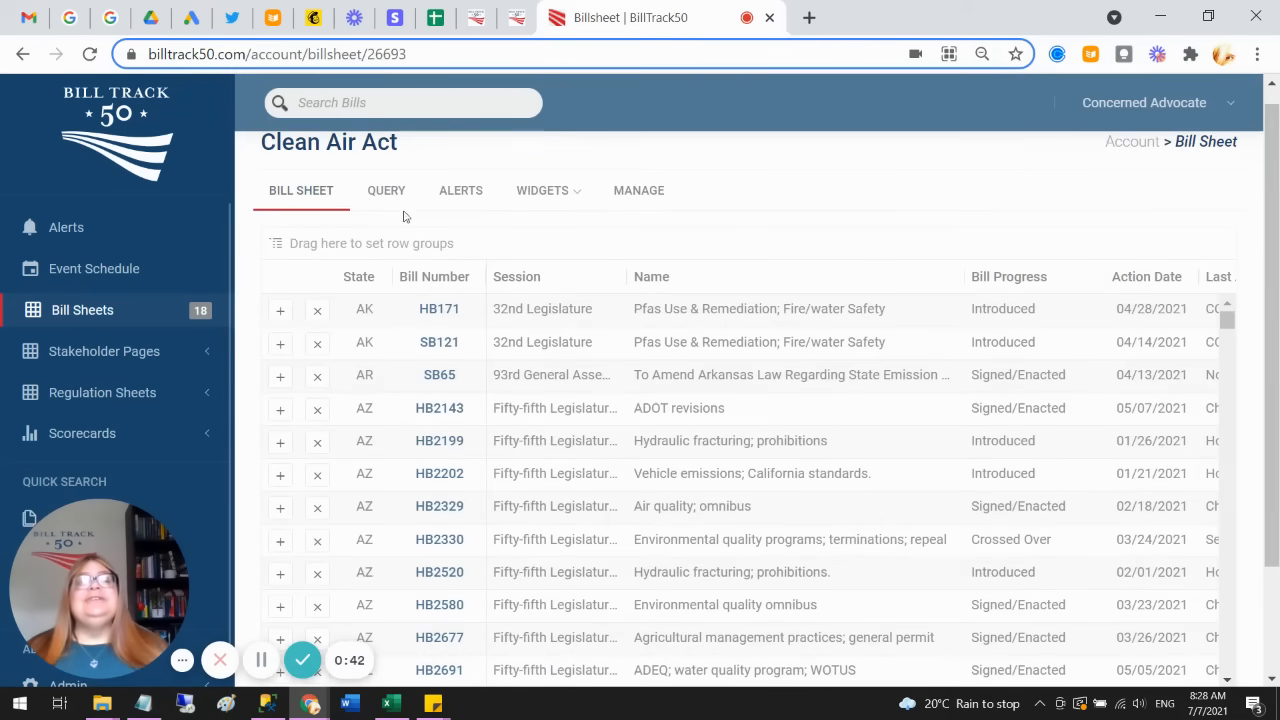
# Step: Review the sheet's Find Bills and Filter Bills query, switching Current Session to Session Years
pyautogui.click(386, 190)
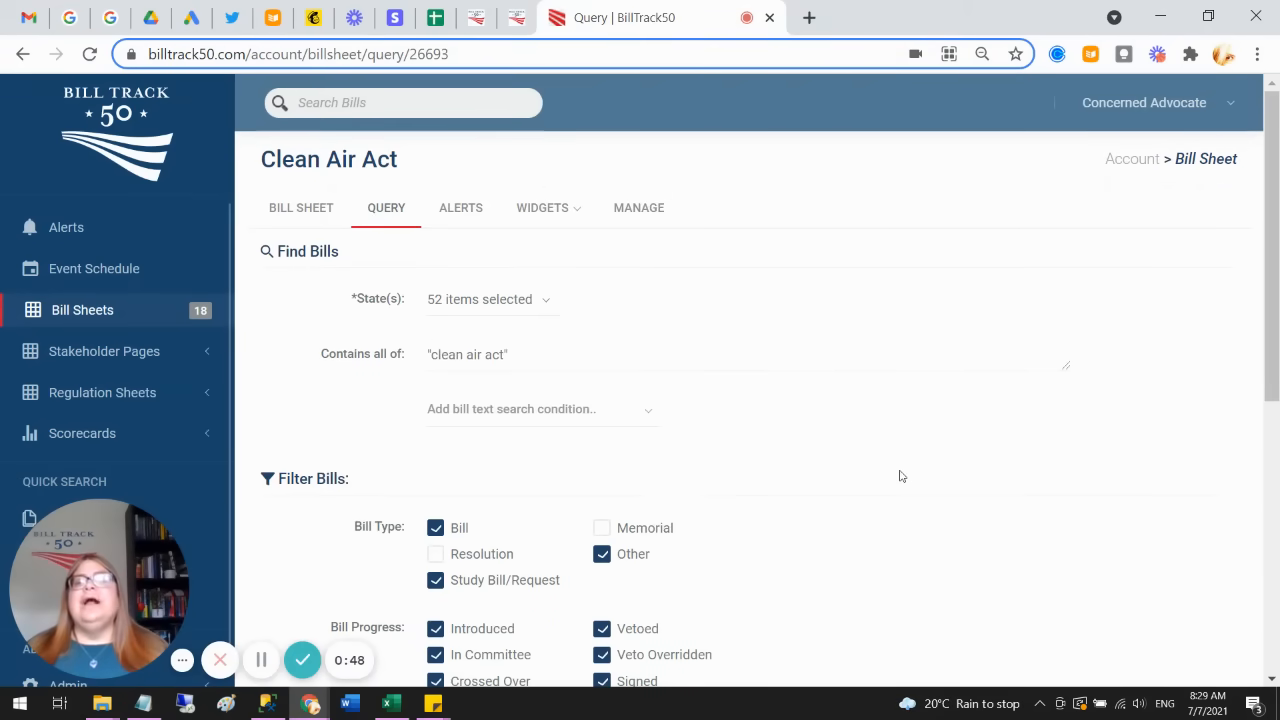
pyautogui.scroll(-3)
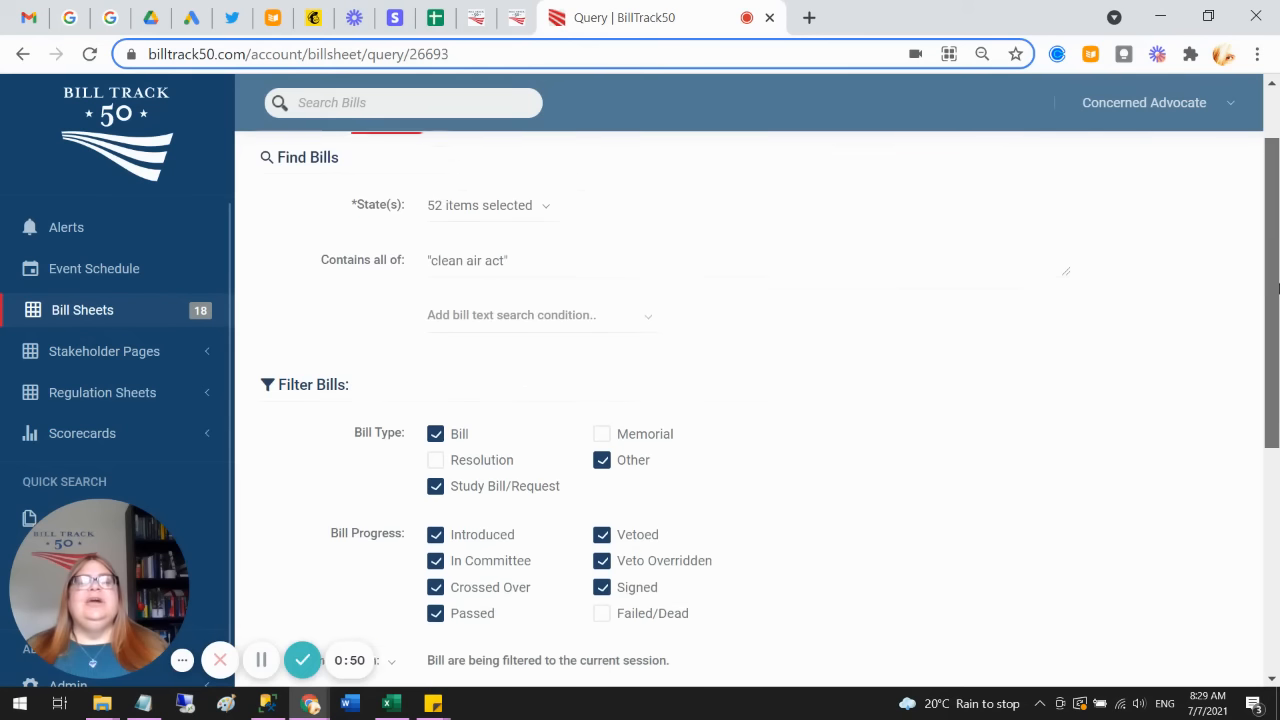
pyautogui.scroll(-3)
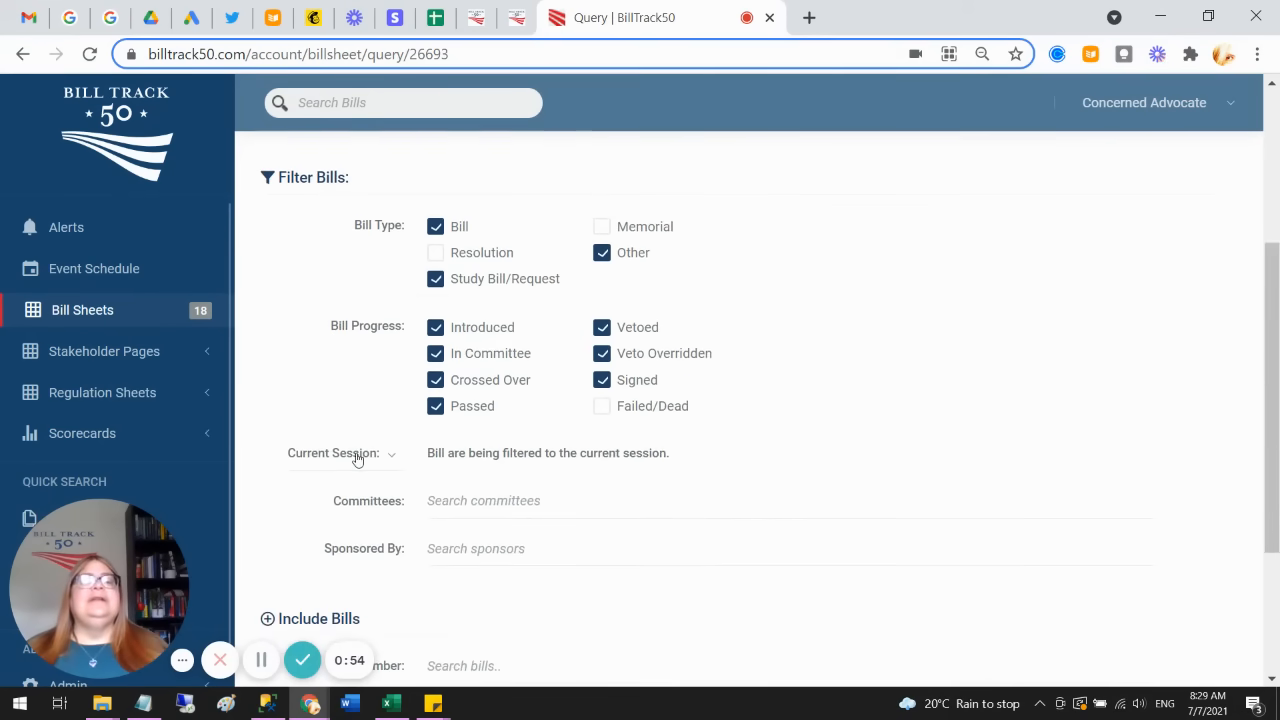
pyautogui.click(392, 453)
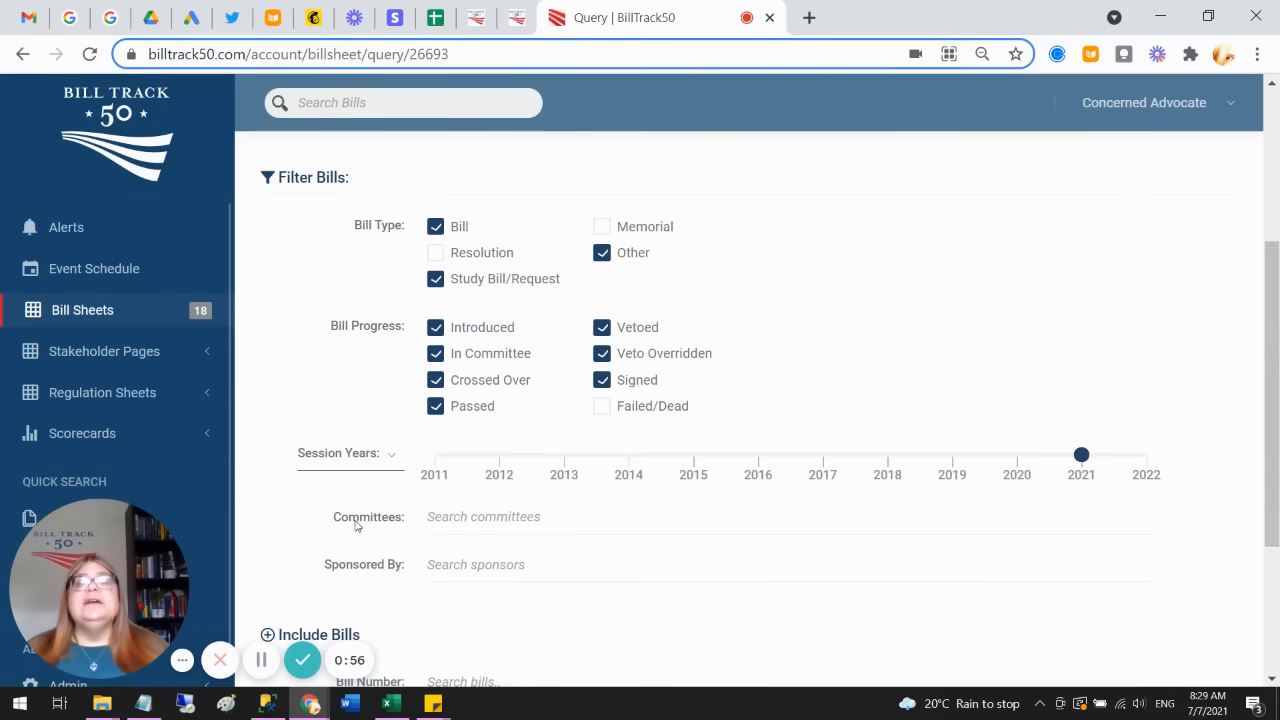
pyautogui.scroll(-3)
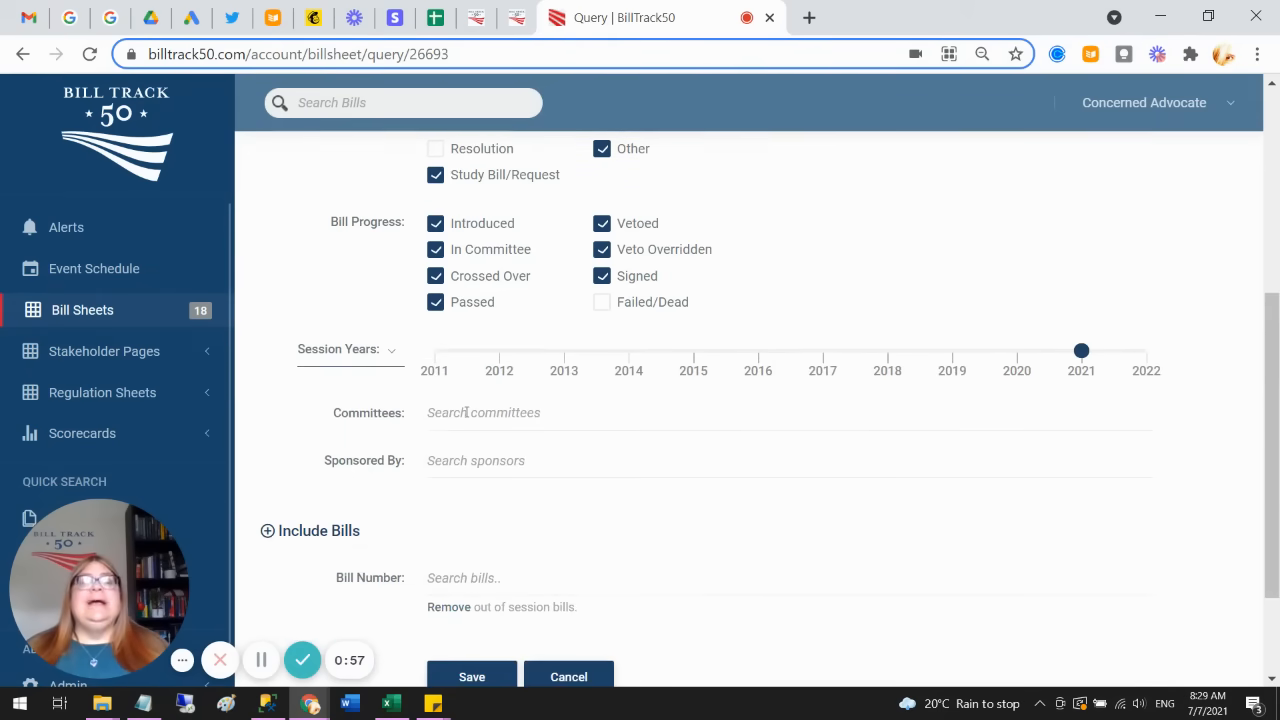
pyautogui.scroll(-3)
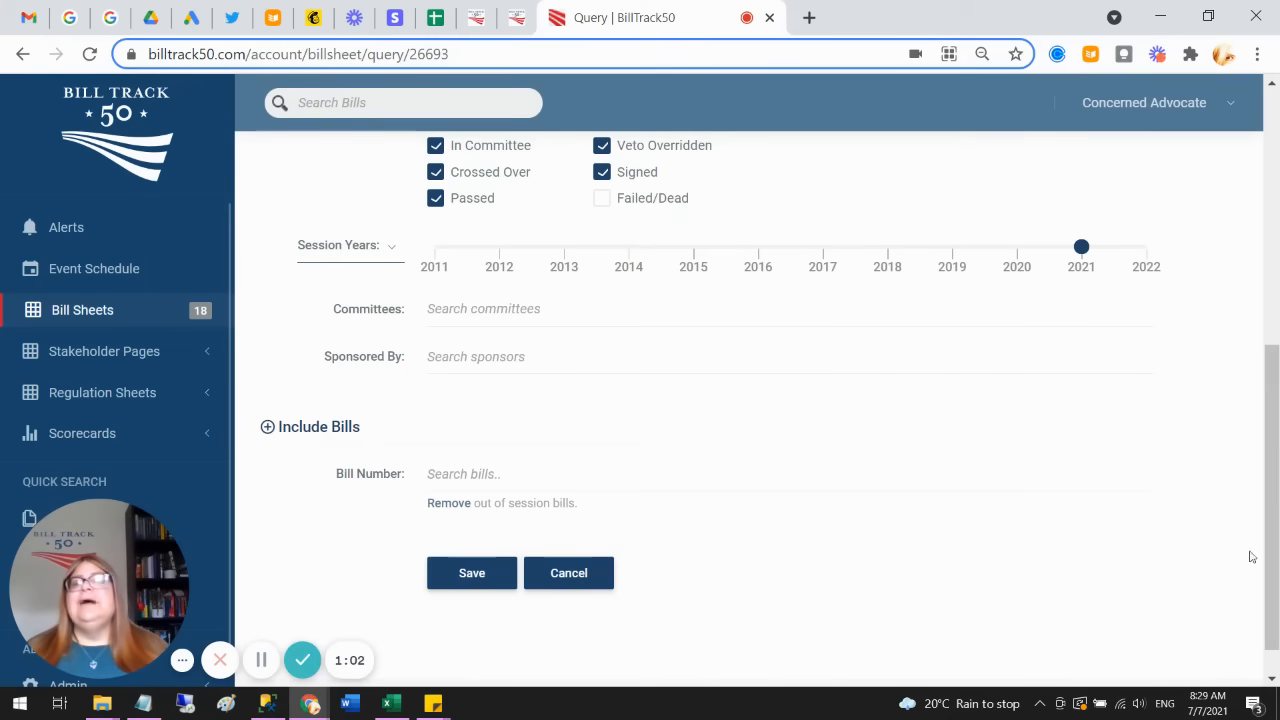
pyautogui.scroll(3)
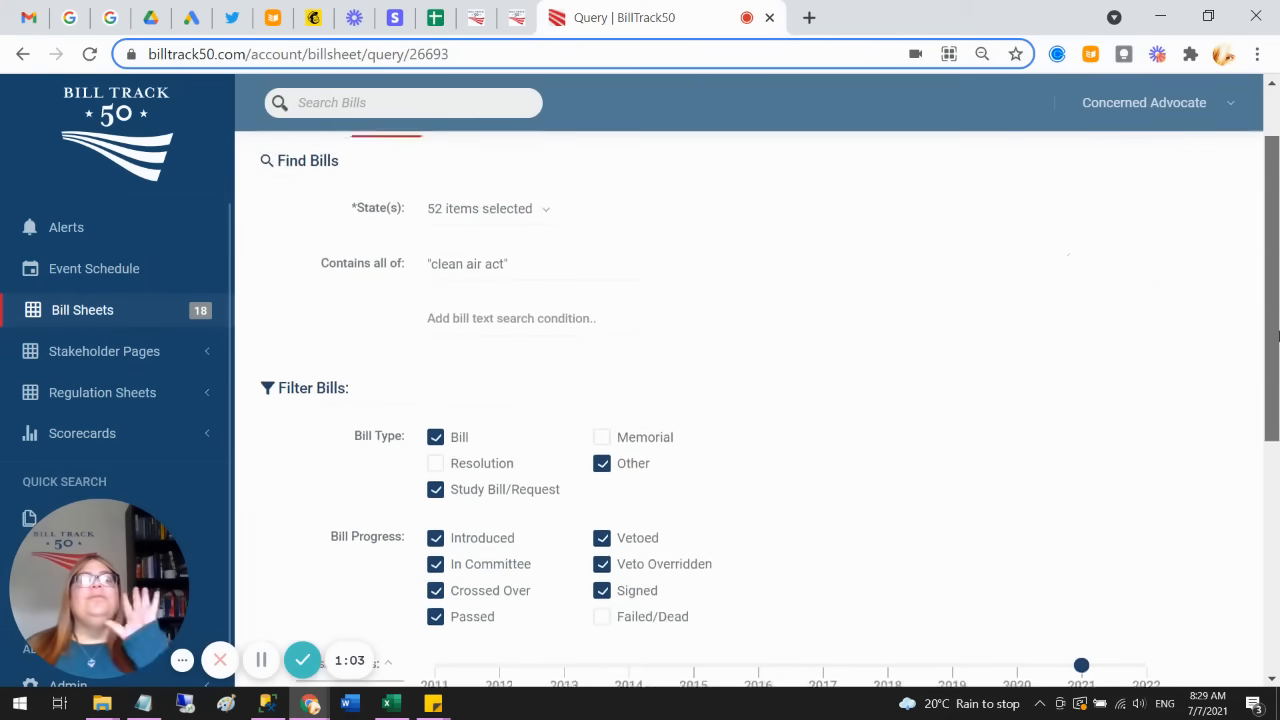
pyautogui.scroll(3)
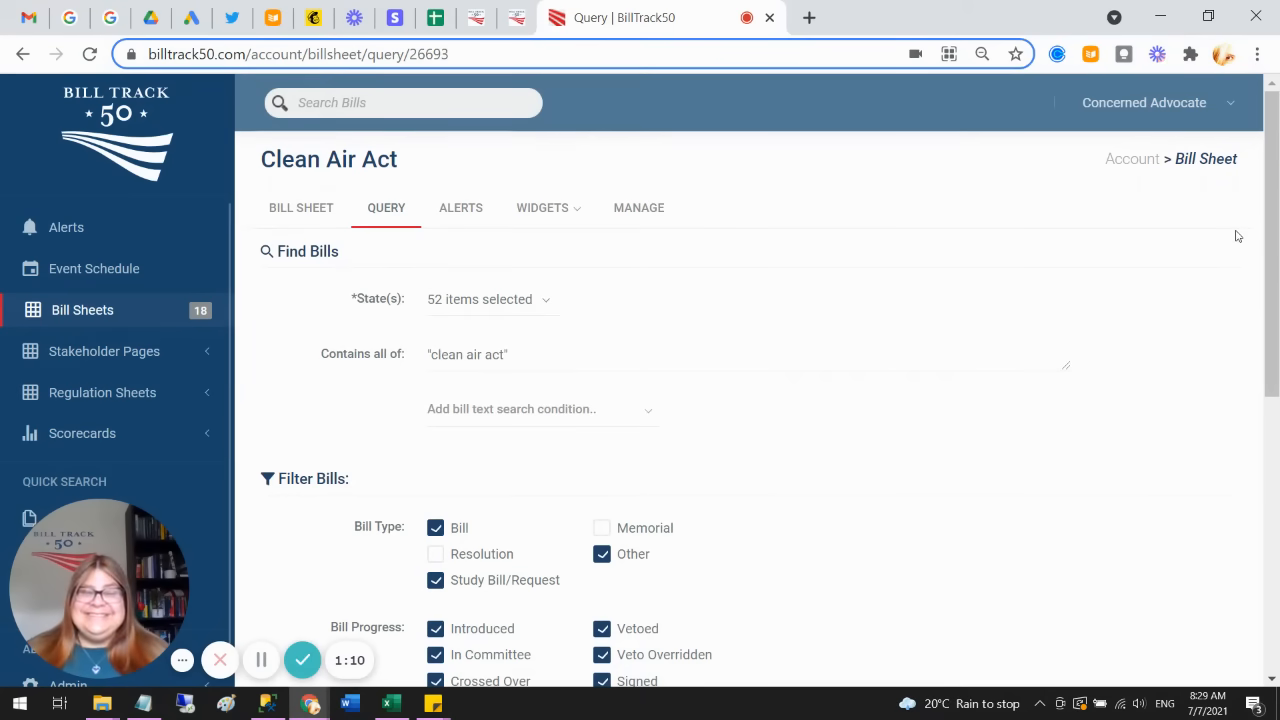
pyautogui.moveTo(461, 207)
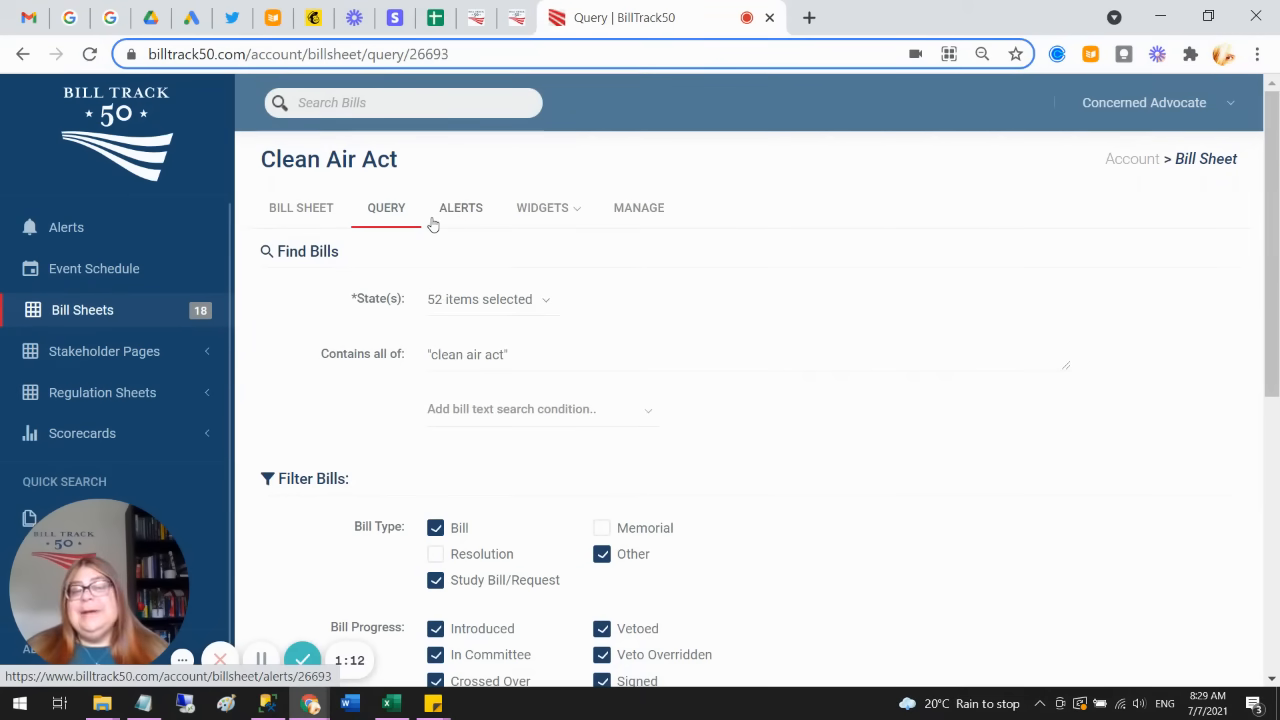
pyautogui.moveTo(471, 215)
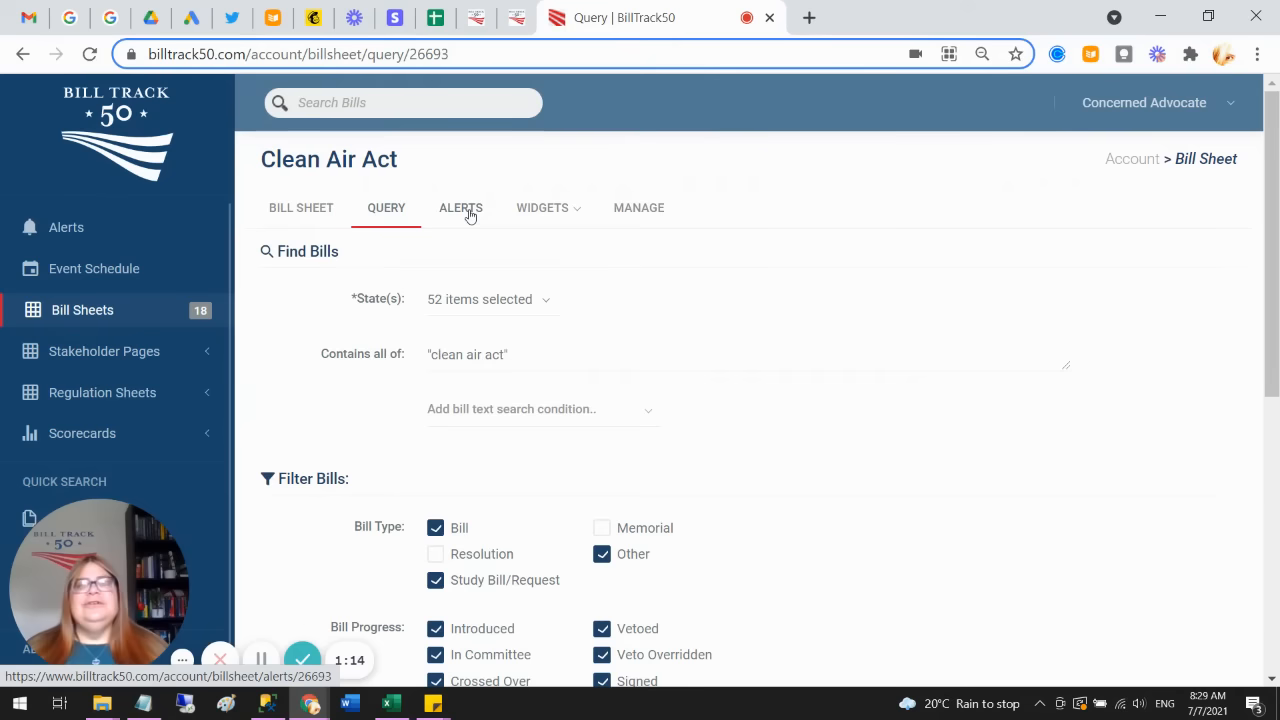
# Step: Show the Clean Air Act sheet's alert settings and dismiss the Dell SupportAssist notification
pyautogui.click(460, 207)
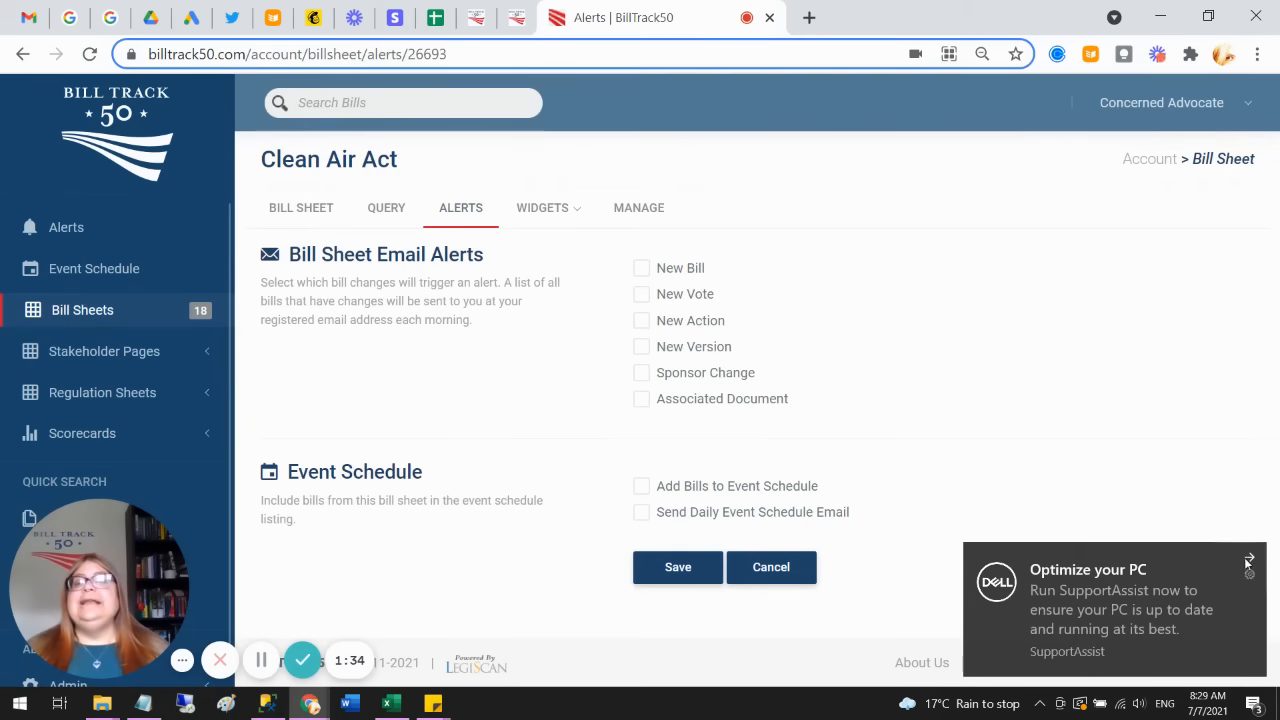
pyautogui.click(1248, 558)
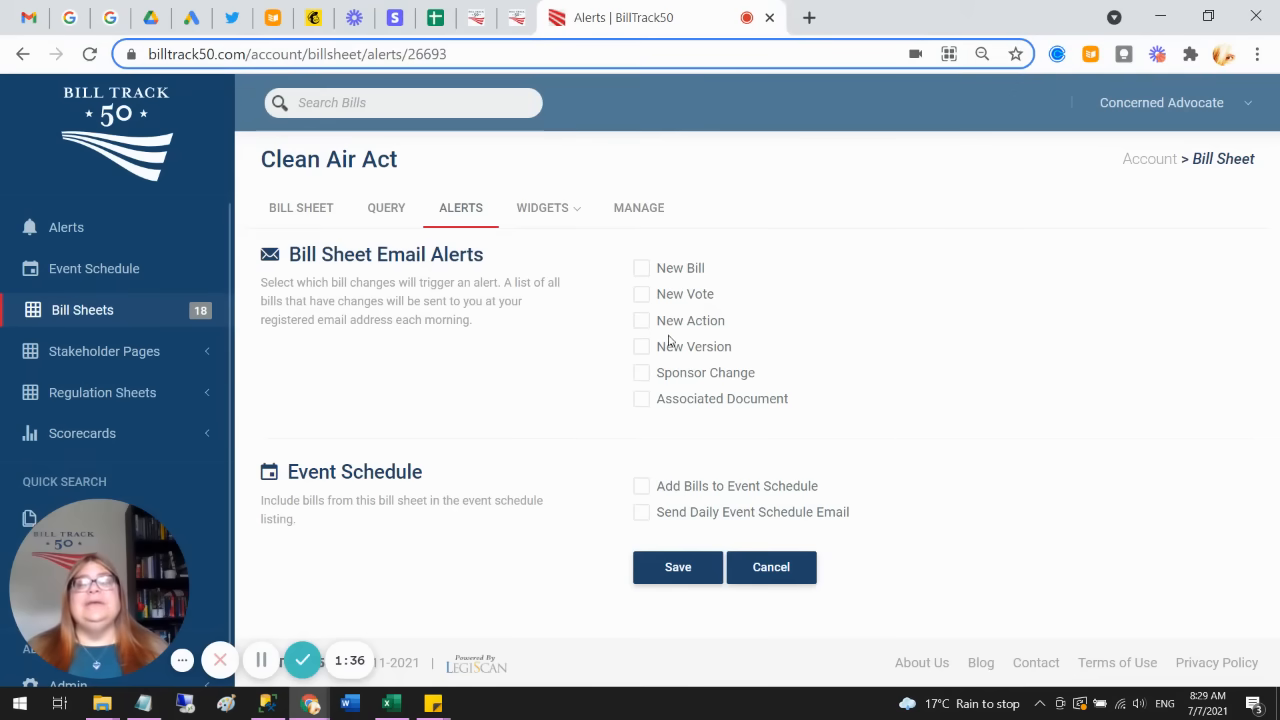
pyautogui.moveTo(726, 515)
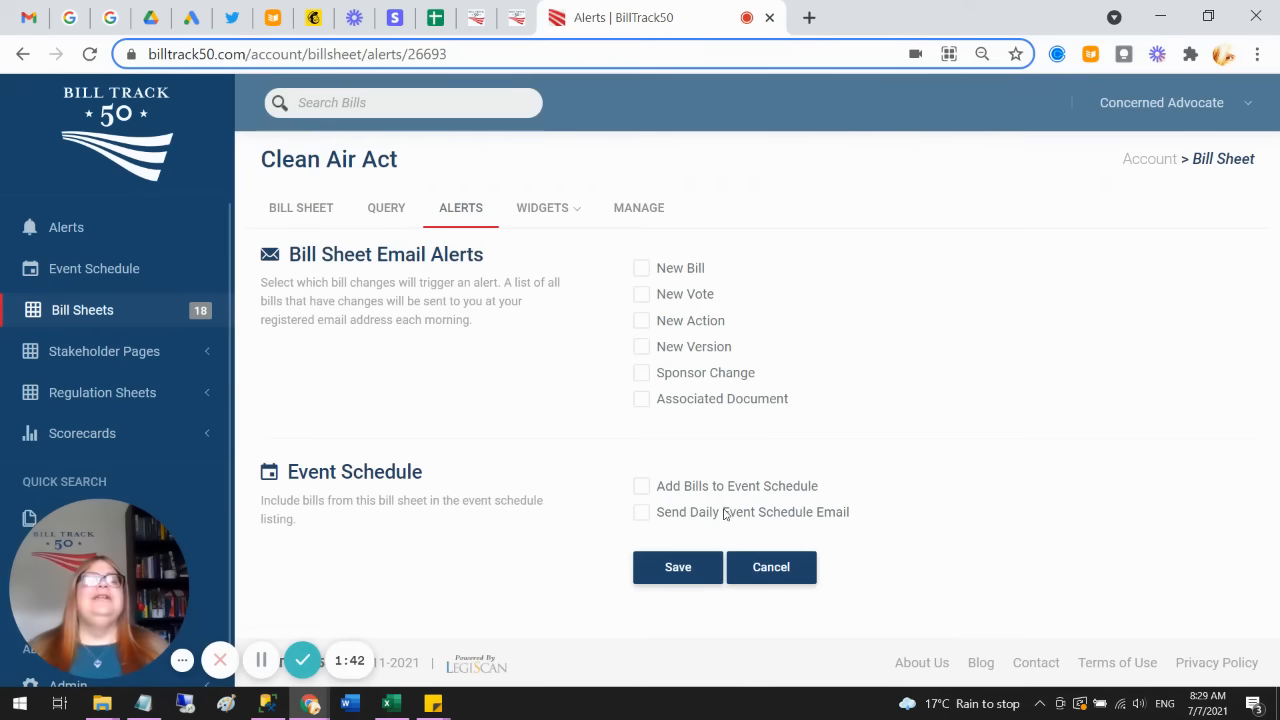
pyautogui.moveTo(94, 268)
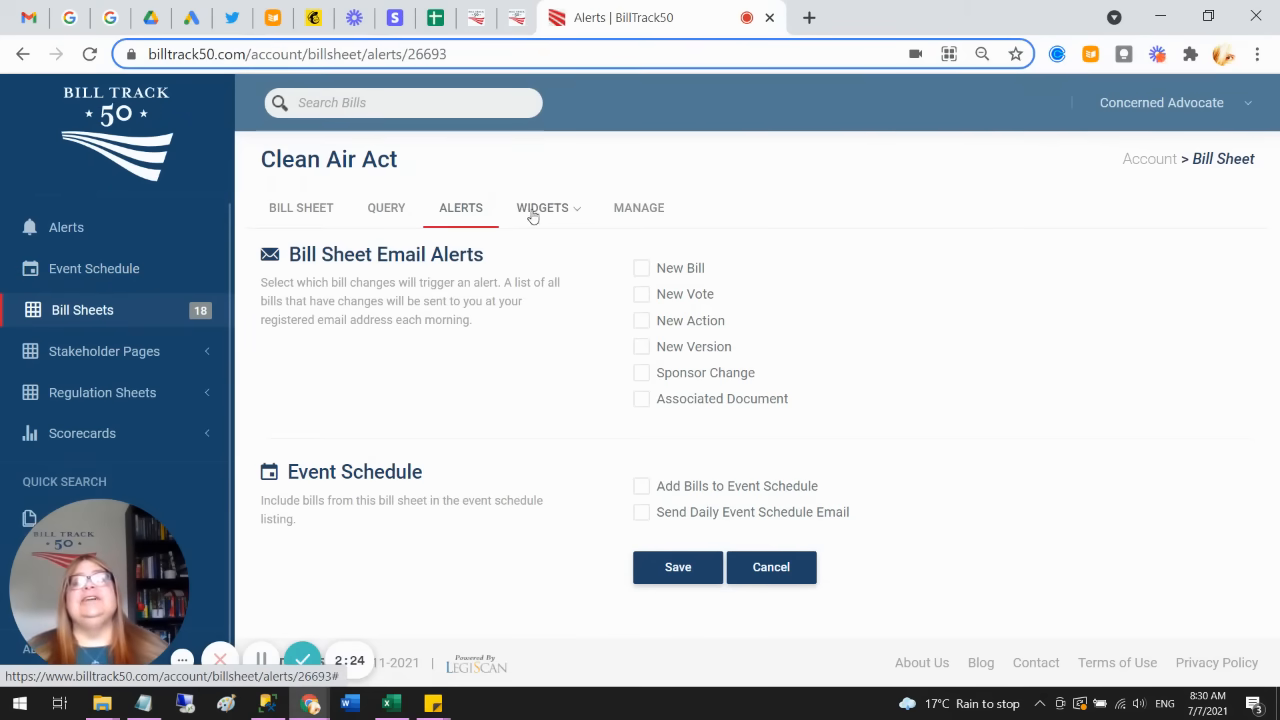
# Step: Choose the bill widget and scroll its customization form and live preview
pyautogui.click(542, 207)
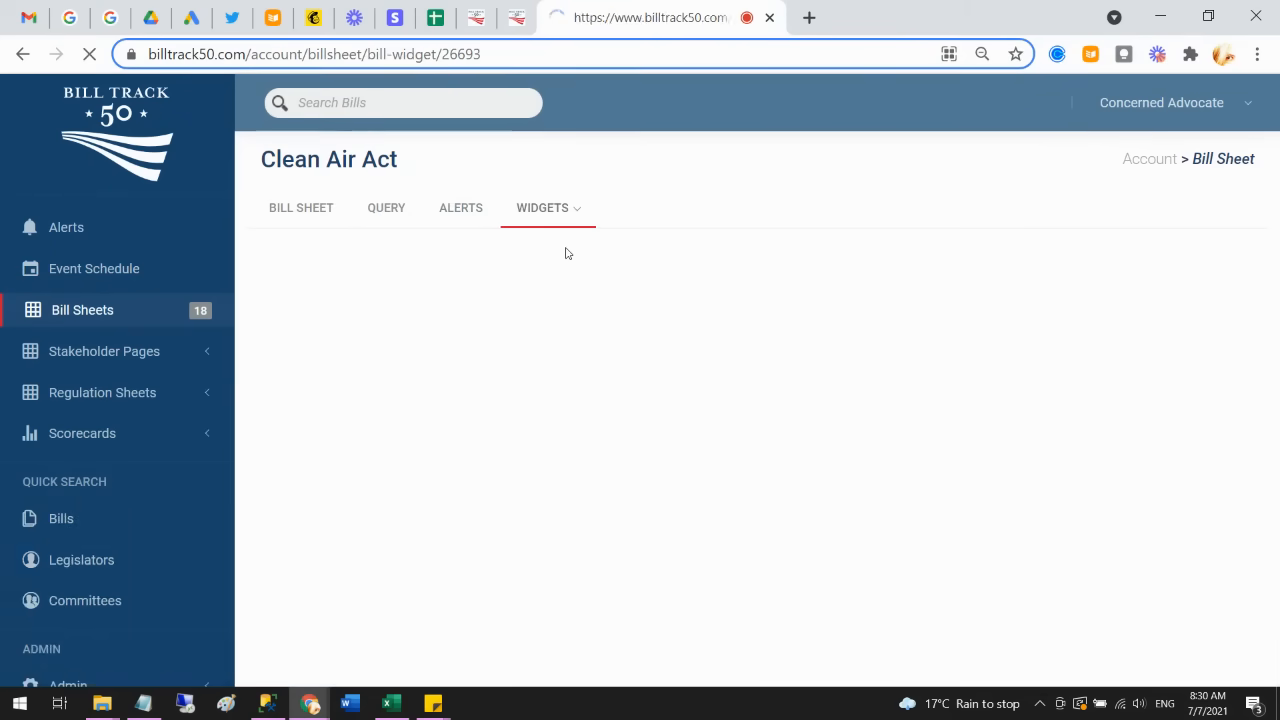
pyautogui.click(542, 208)
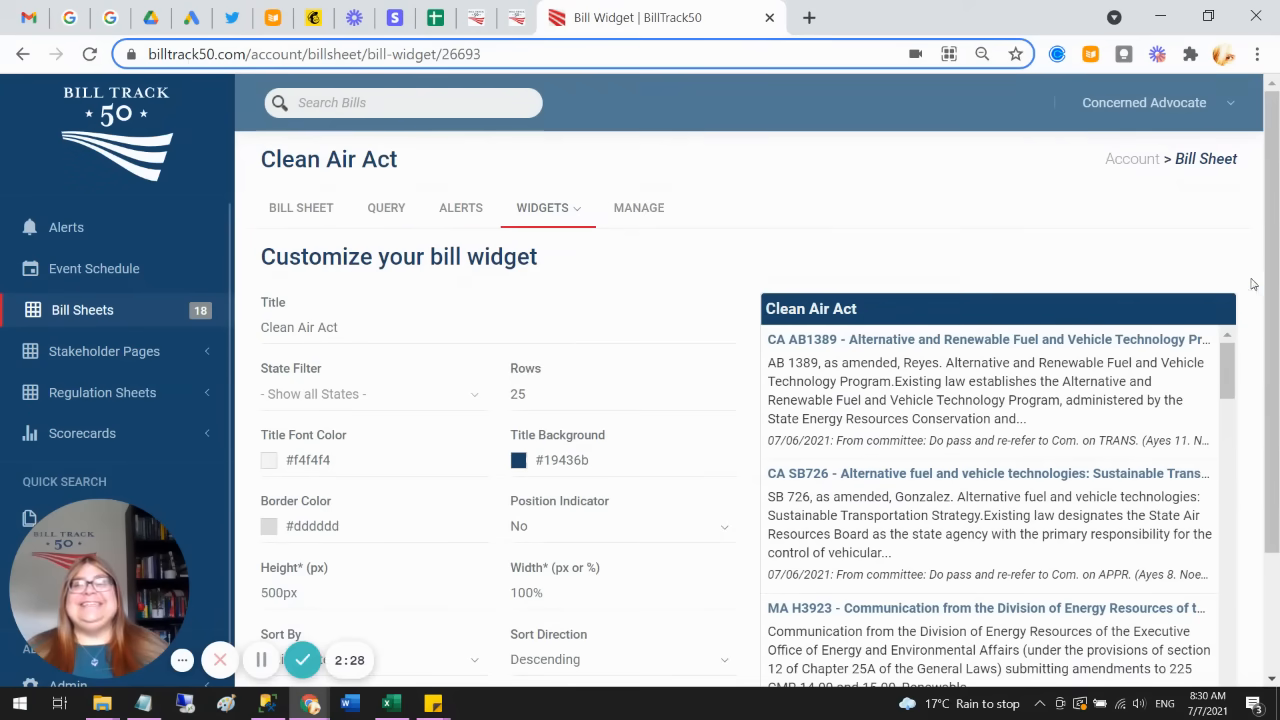
pyautogui.scroll(-3)
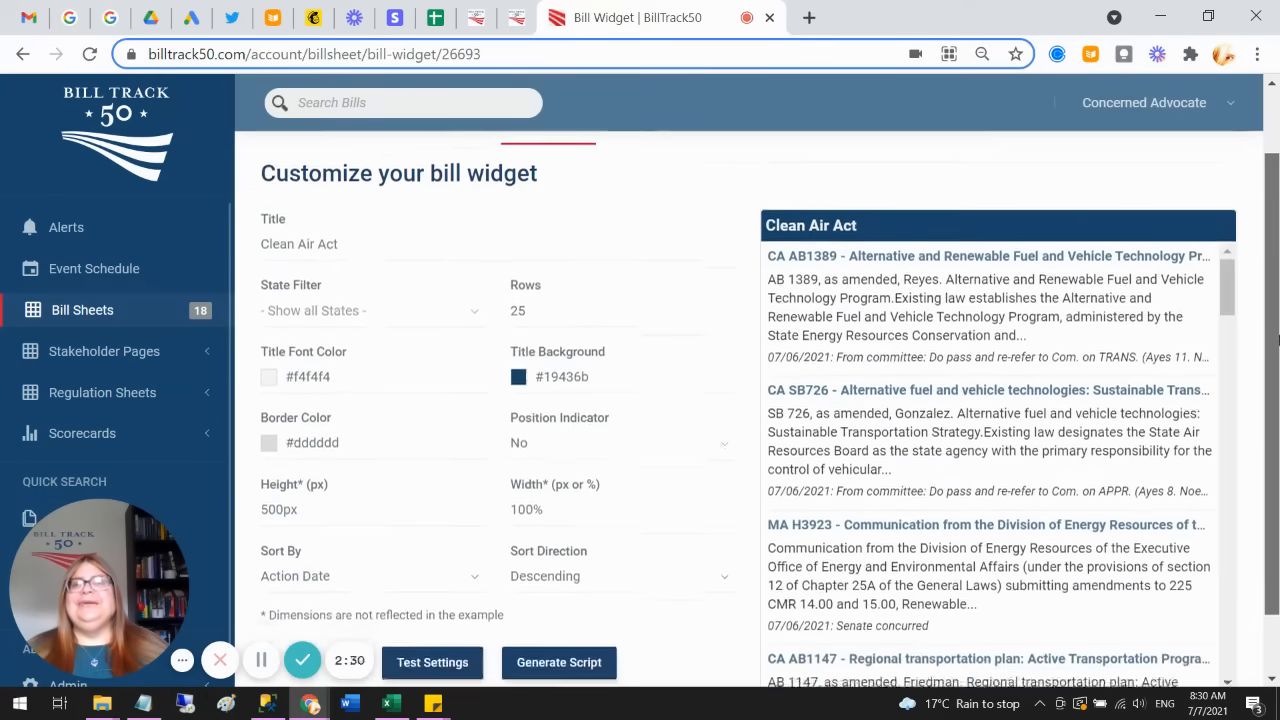
pyautogui.scroll(-3)
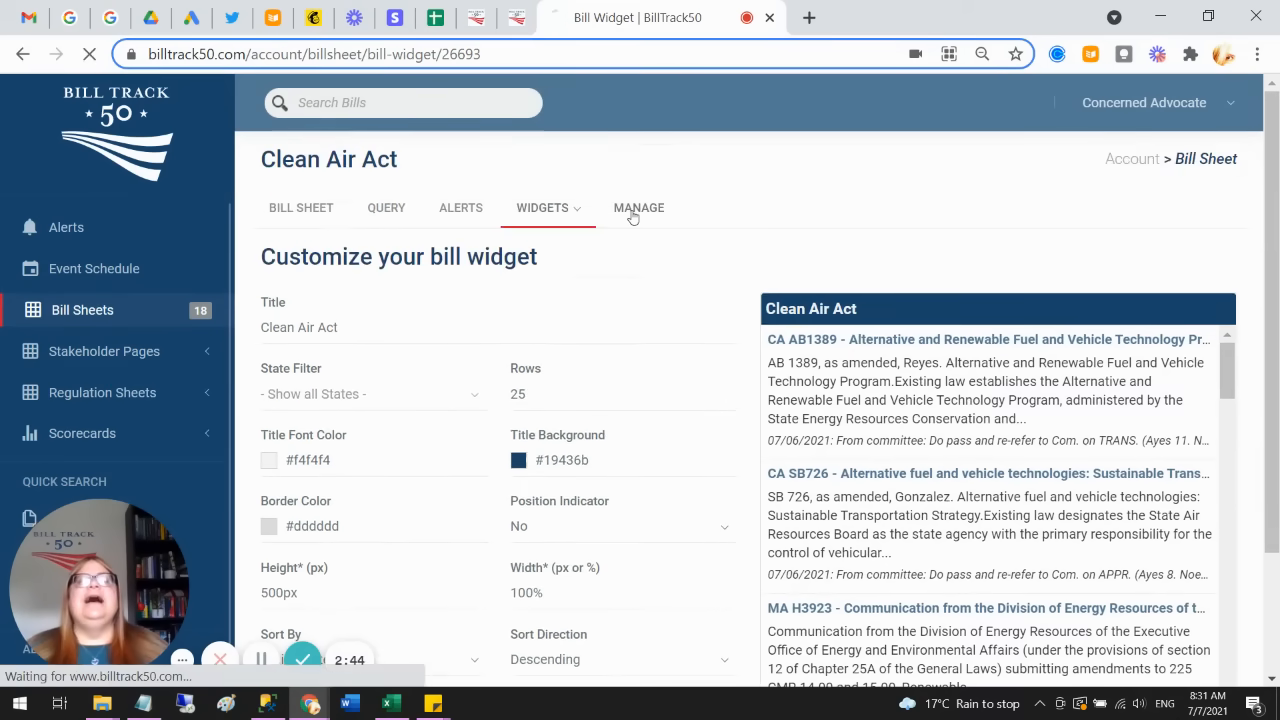
# Step: Open the map widget customizer and list Minnesota's 24 bills from the map preview
pyautogui.click(638, 207)
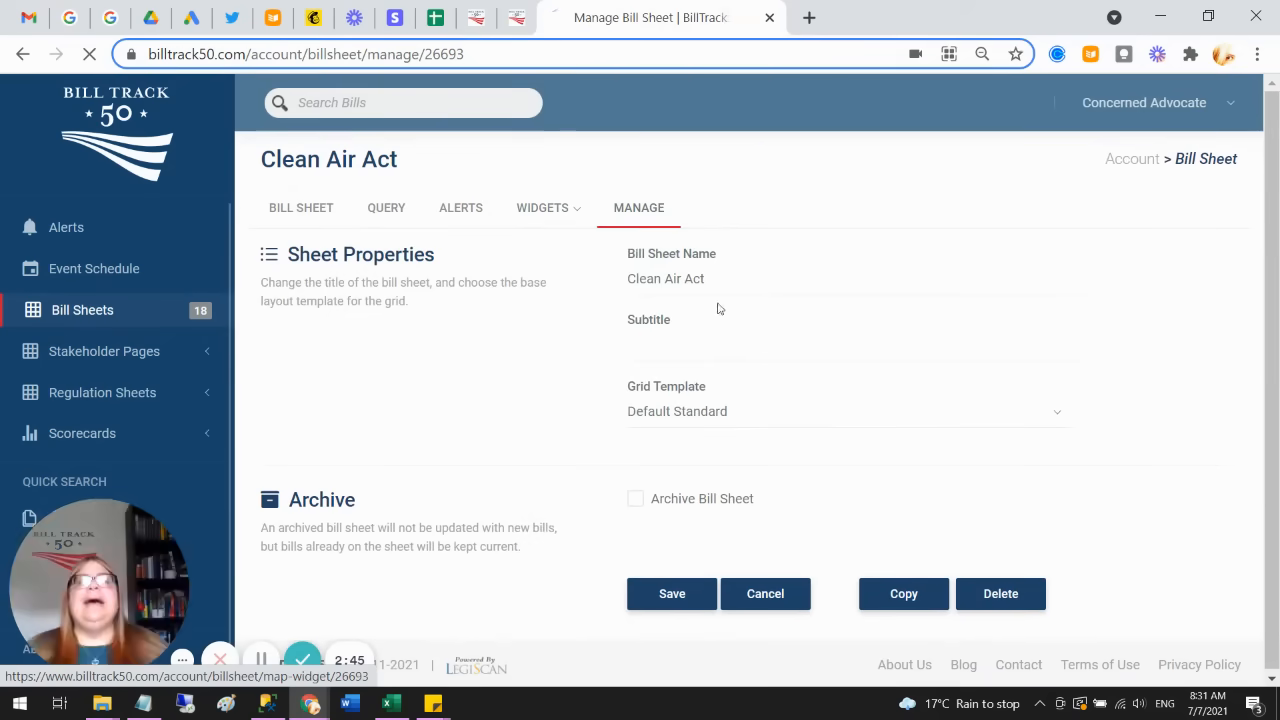
pyautogui.click(543, 207)
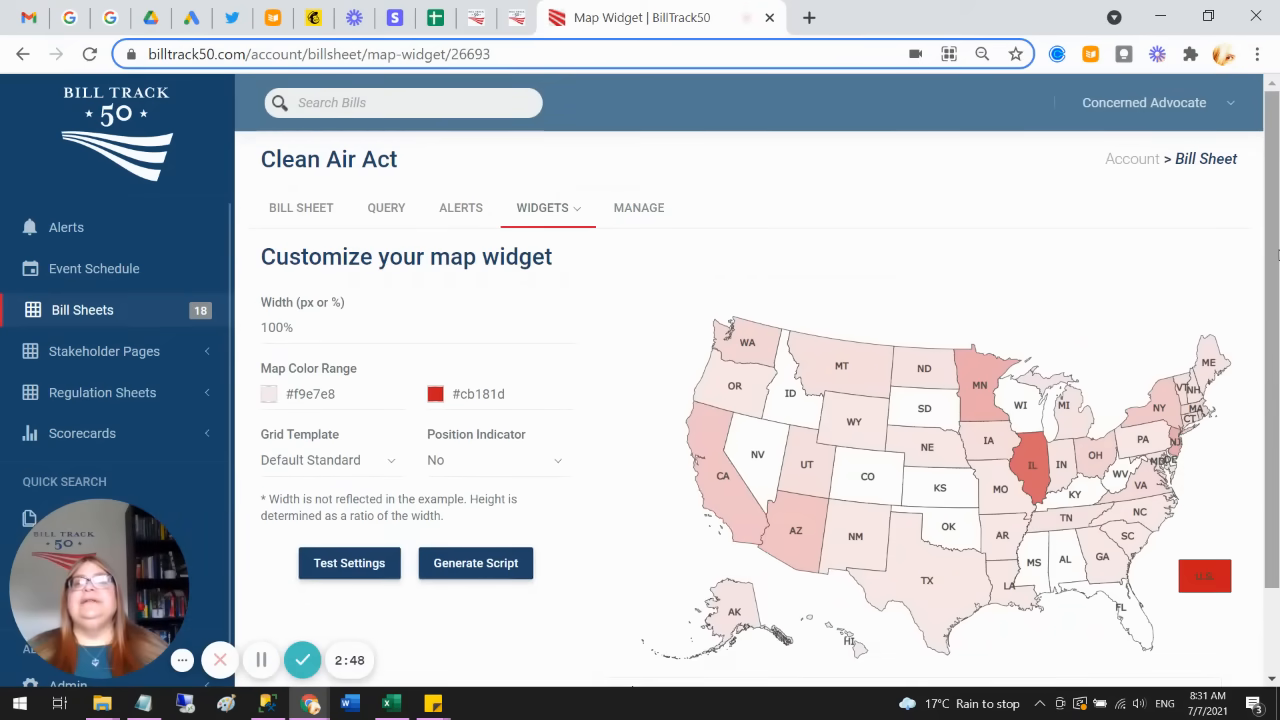
pyautogui.scroll(-3)
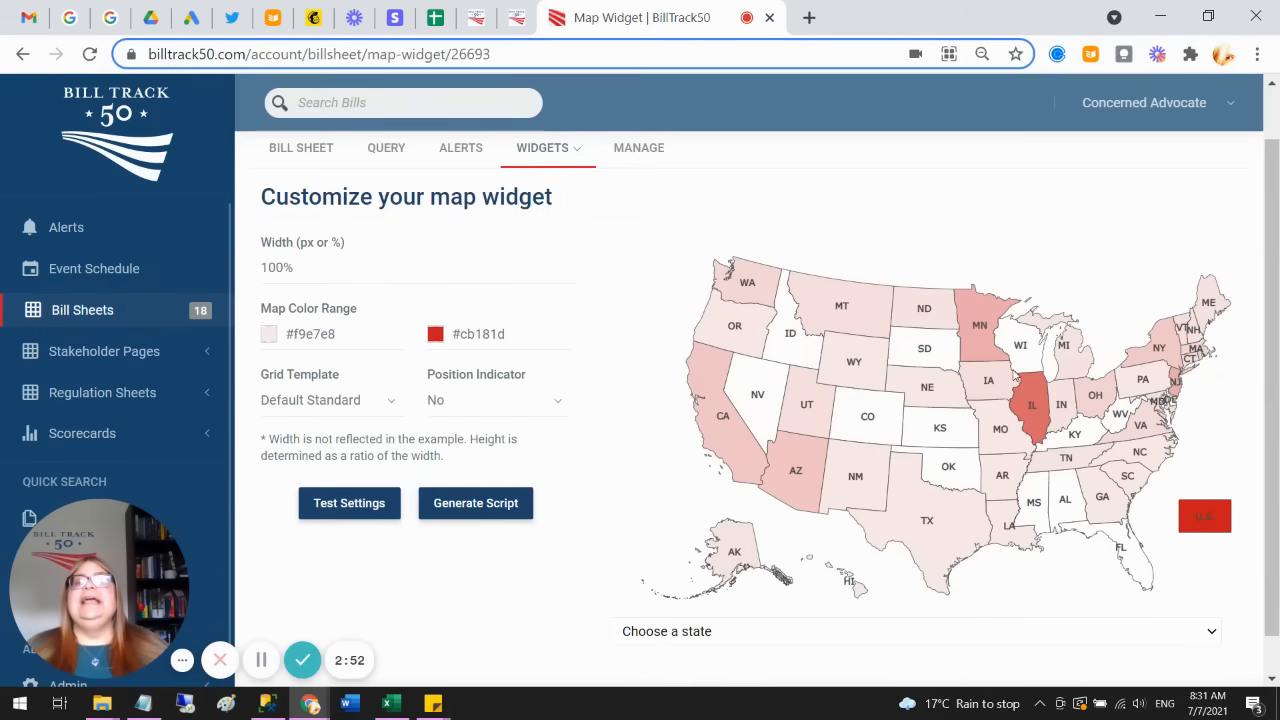
pyautogui.click(980, 325)
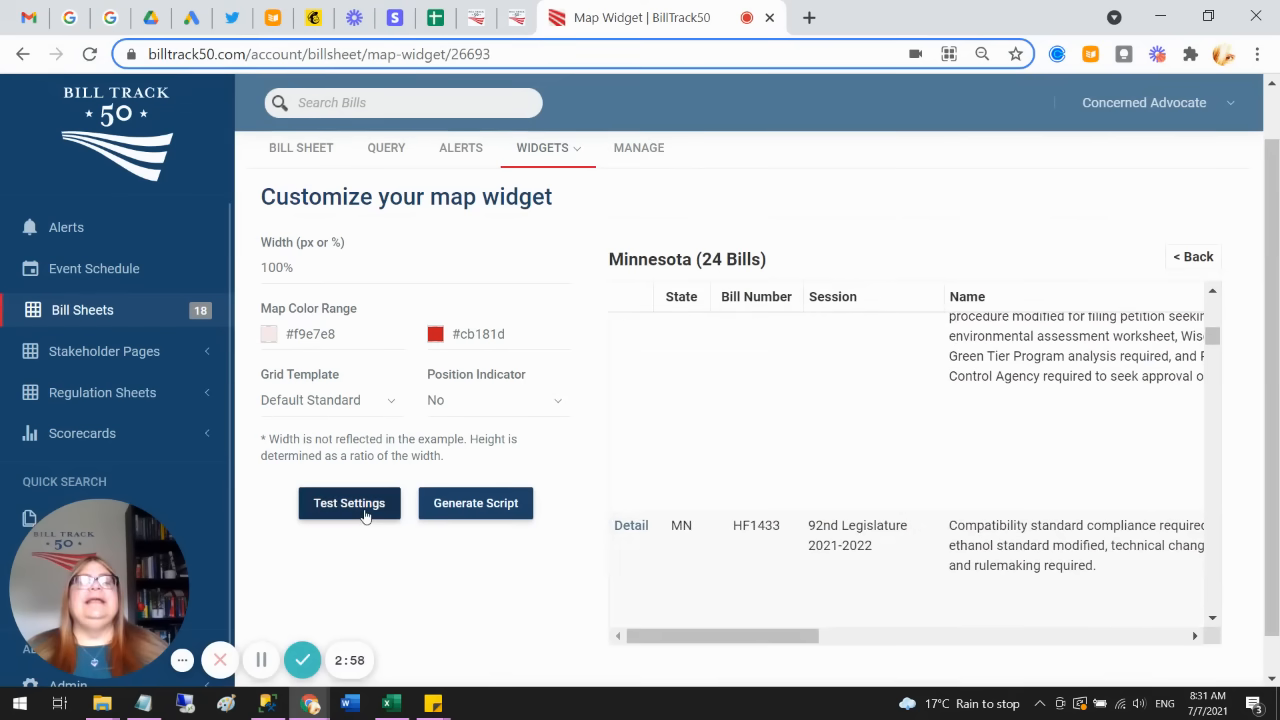
# Step: Generate and close the map widget script, then go back from Minnesota to the US map
pyautogui.click(475, 503)
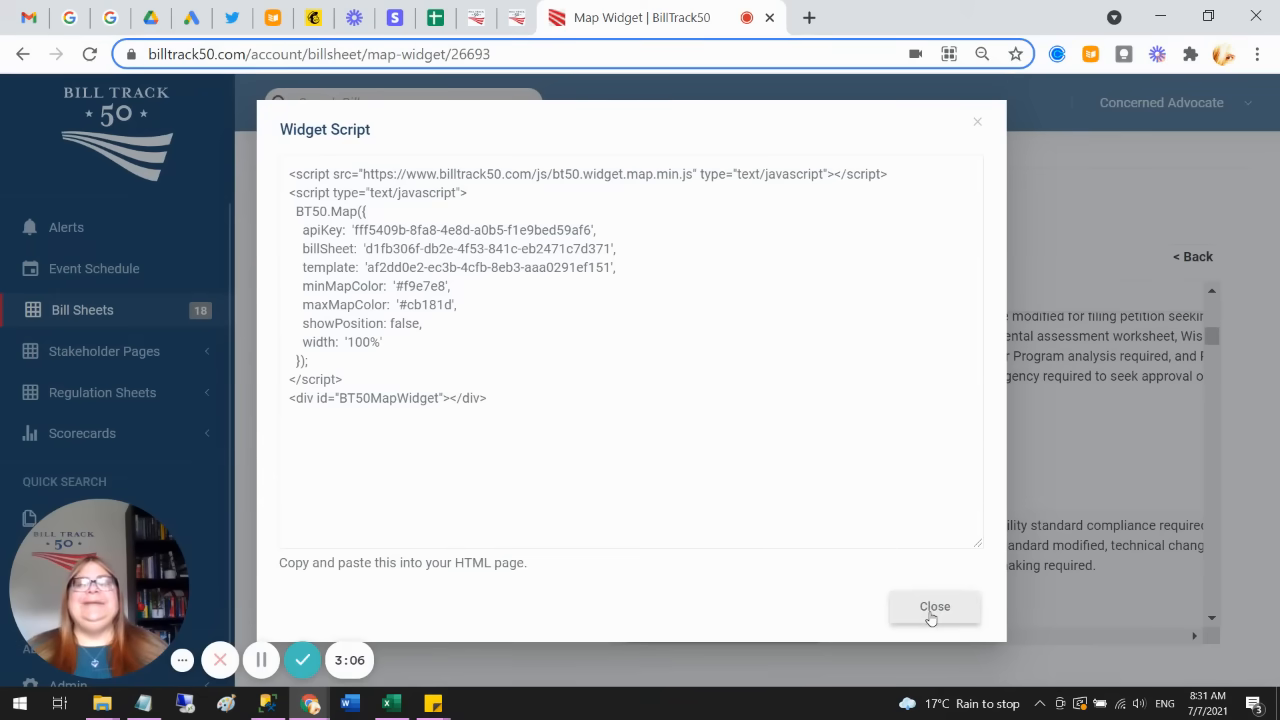
pyautogui.click(934, 606)
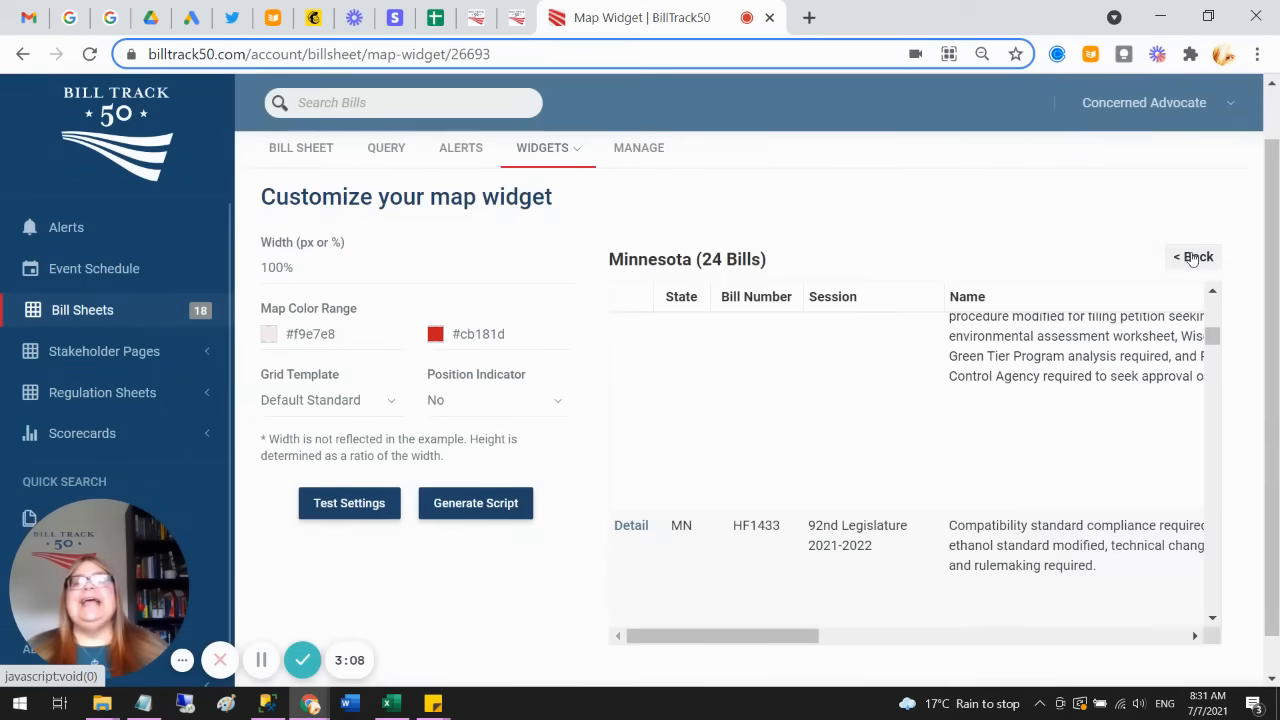
pyautogui.click(1193, 257)
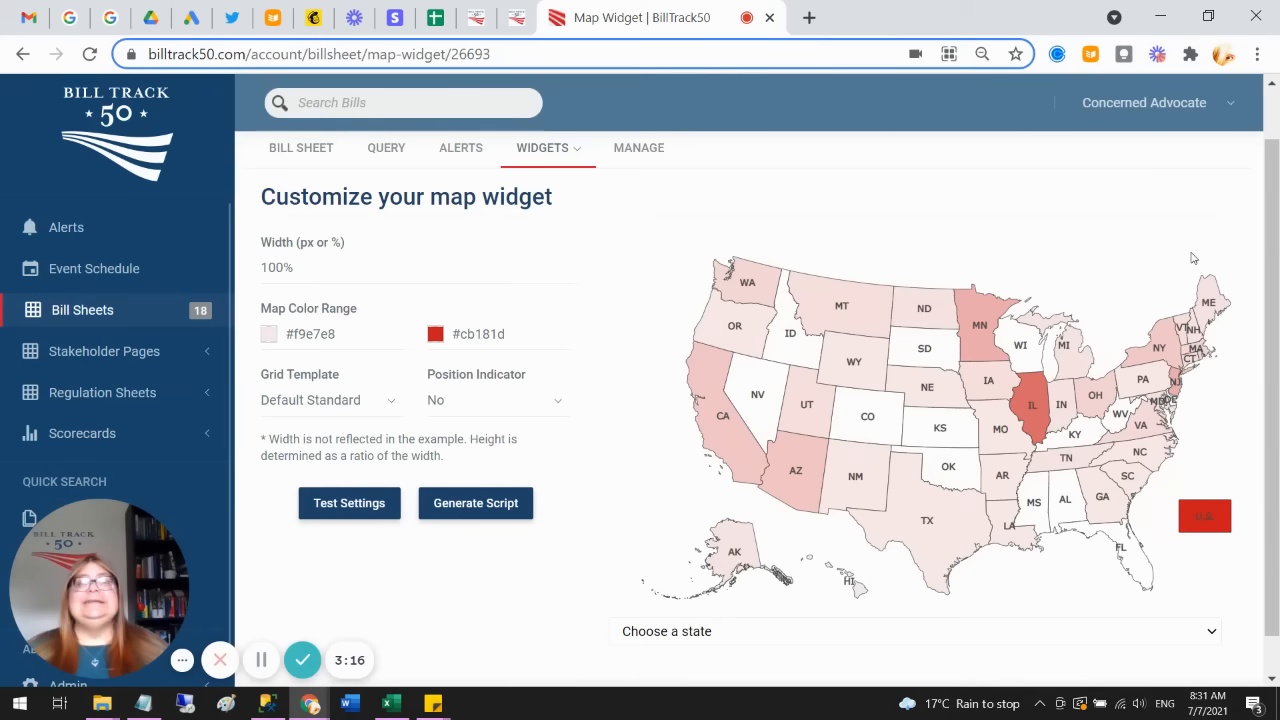
pyautogui.moveTo(744, 270)
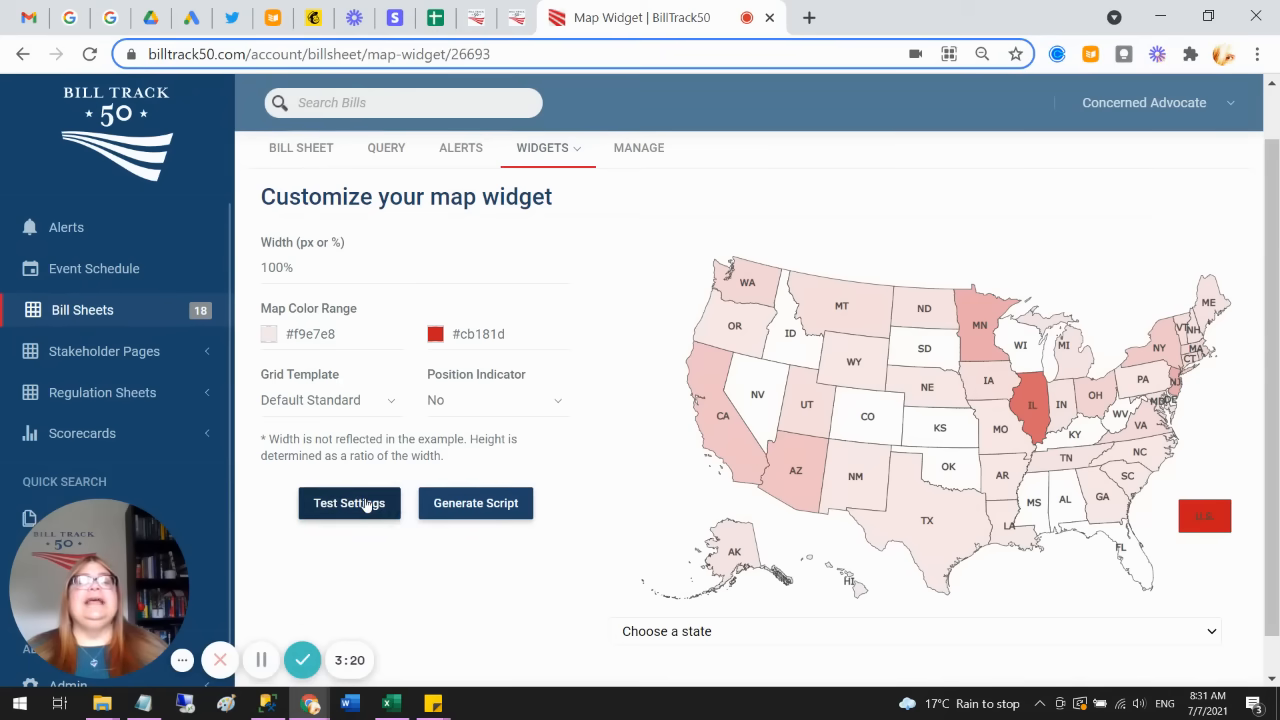
# Step: Set the grid template to Press Release Map and browse Arizona's 15 bills in the table
pyautogui.click(330, 400)
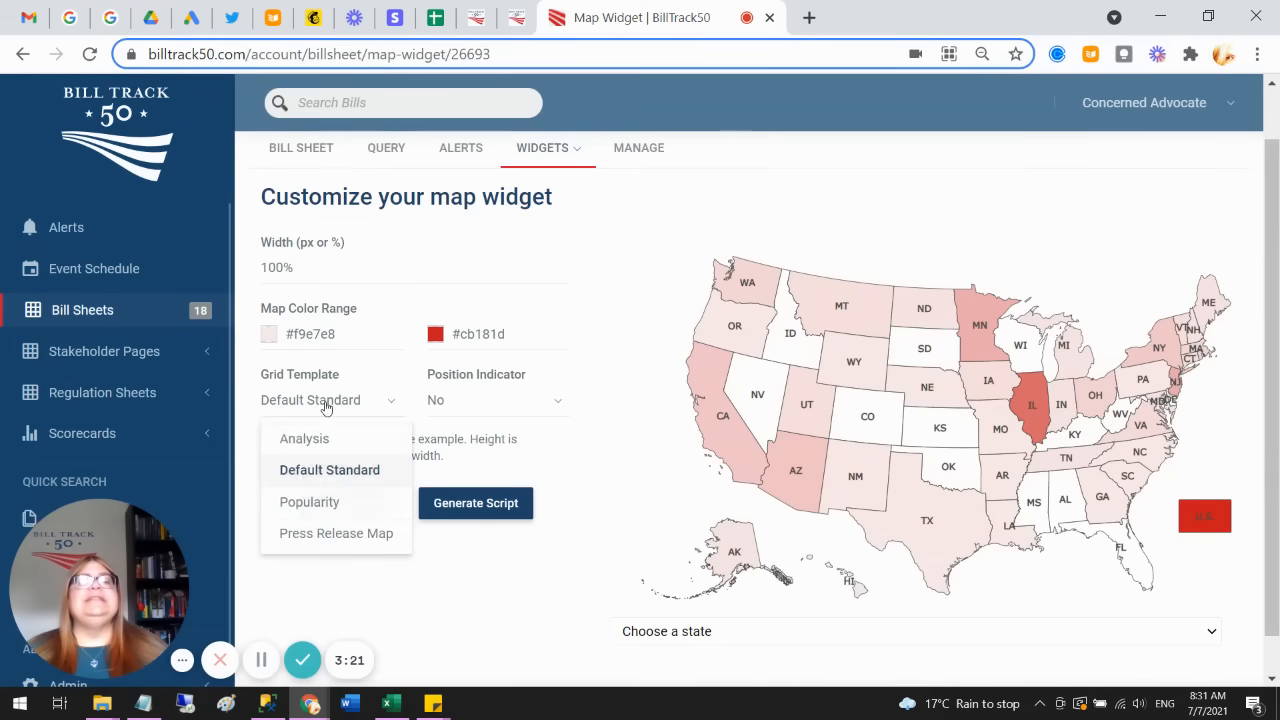
pyautogui.click(336, 533)
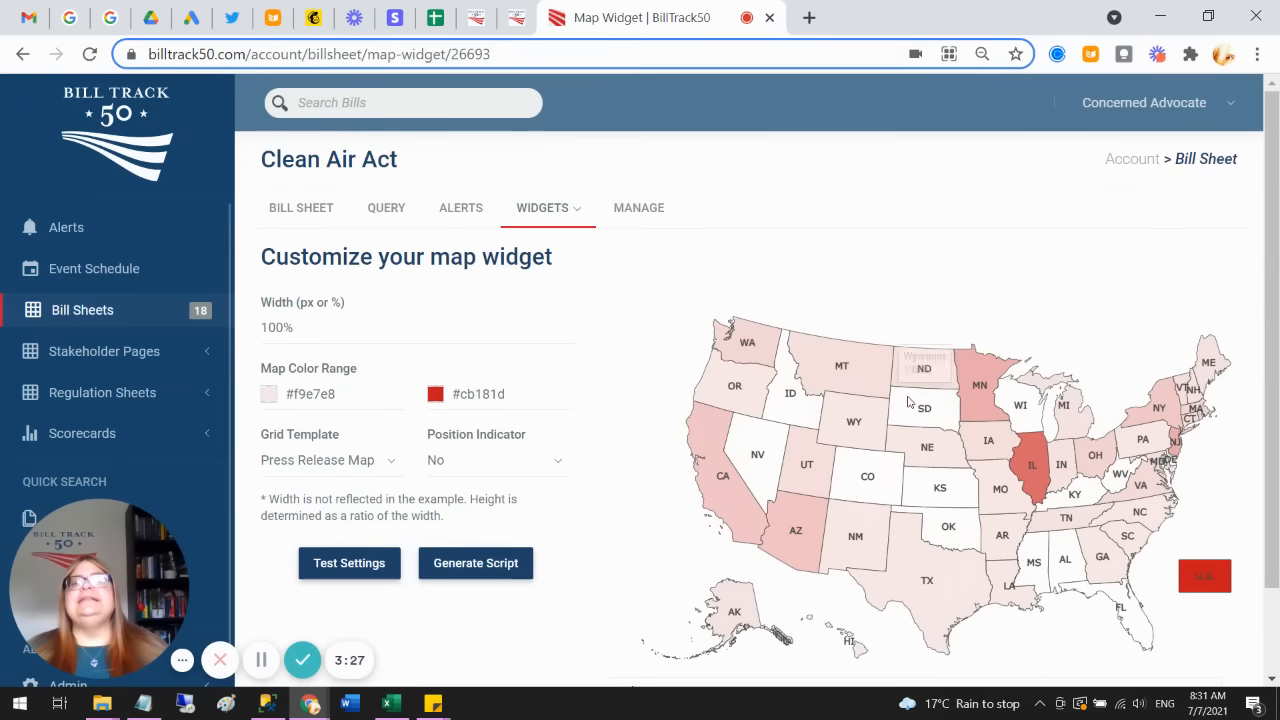
pyautogui.moveTo(796, 530)
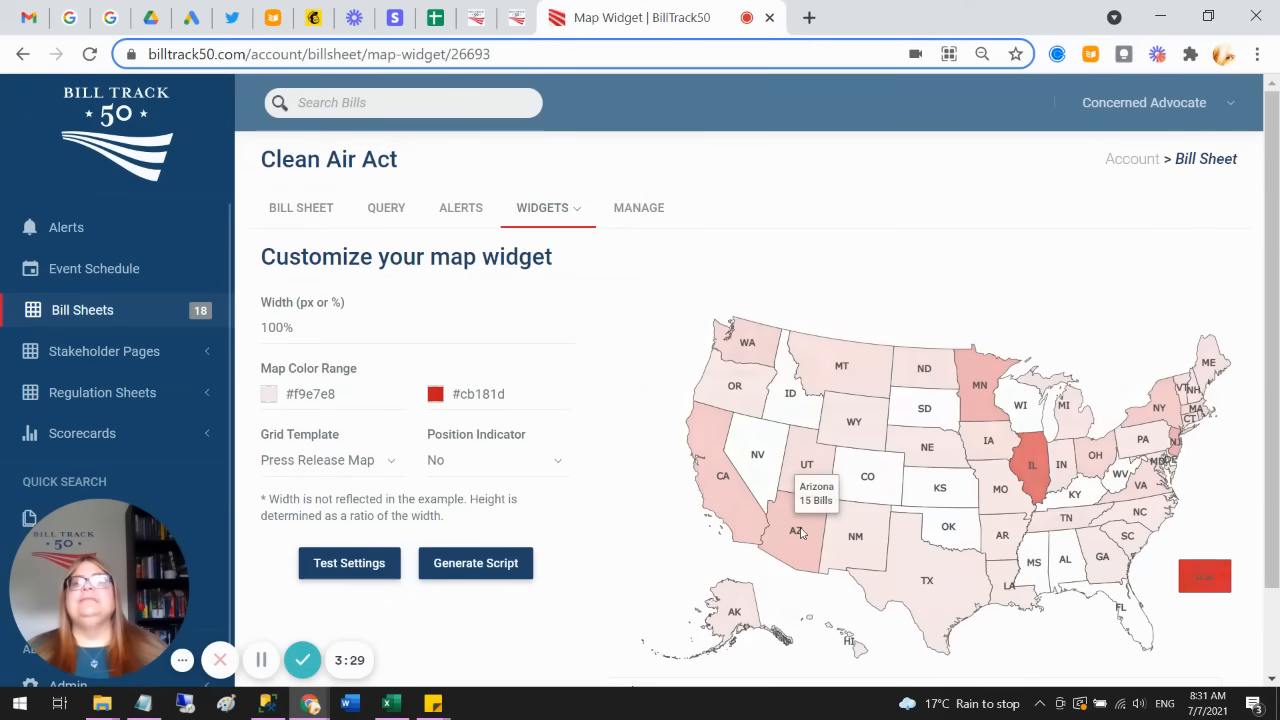
pyautogui.click(798, 530)
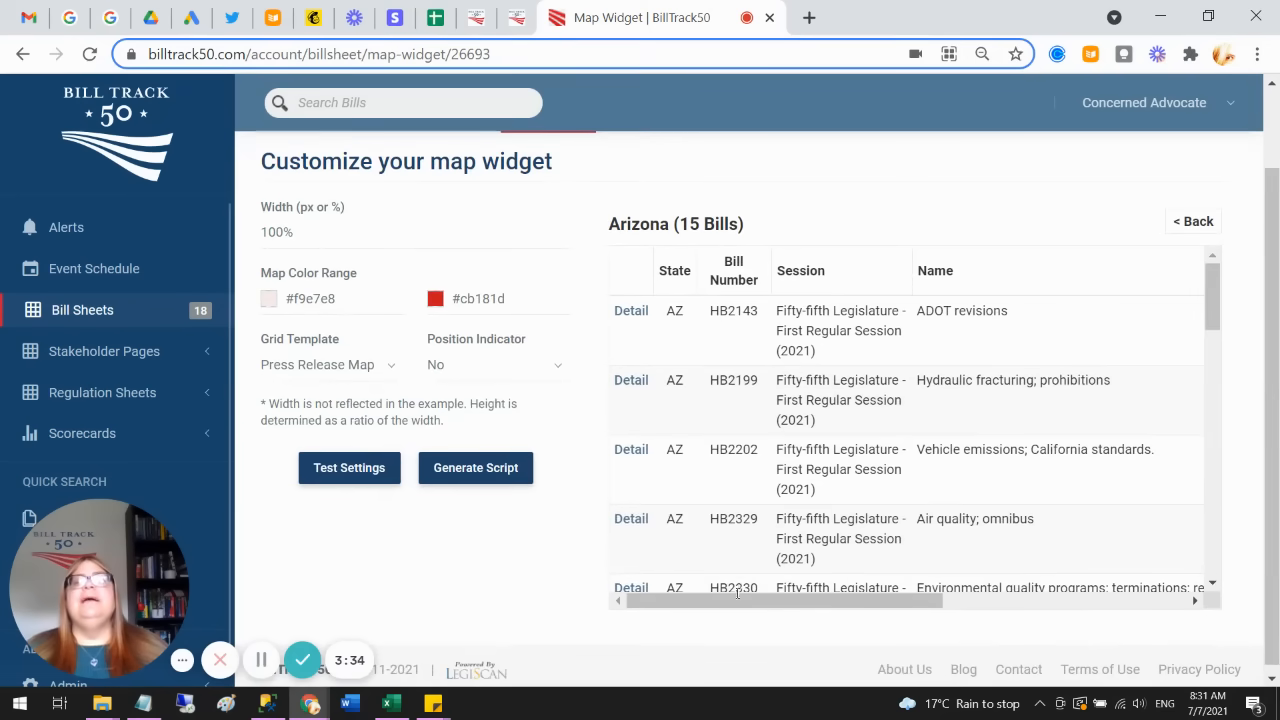
pyautogui.hscroll(3)
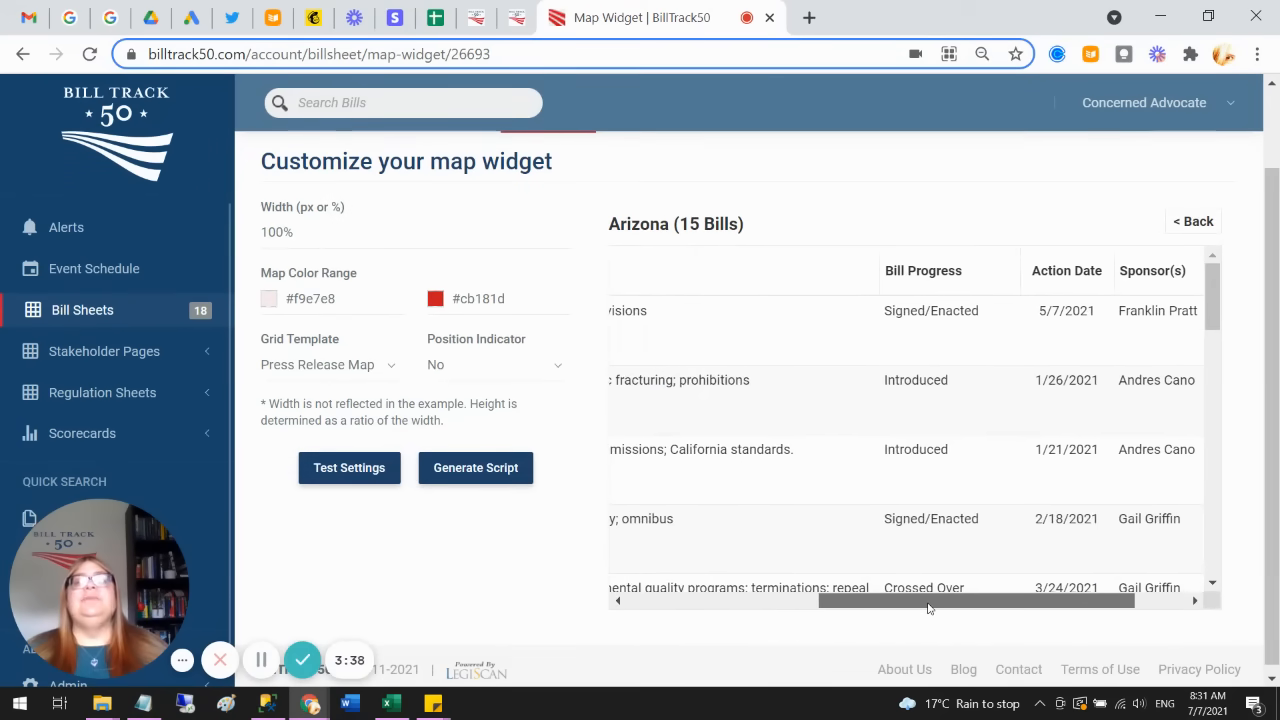
pyautogui.hscroll(-3)
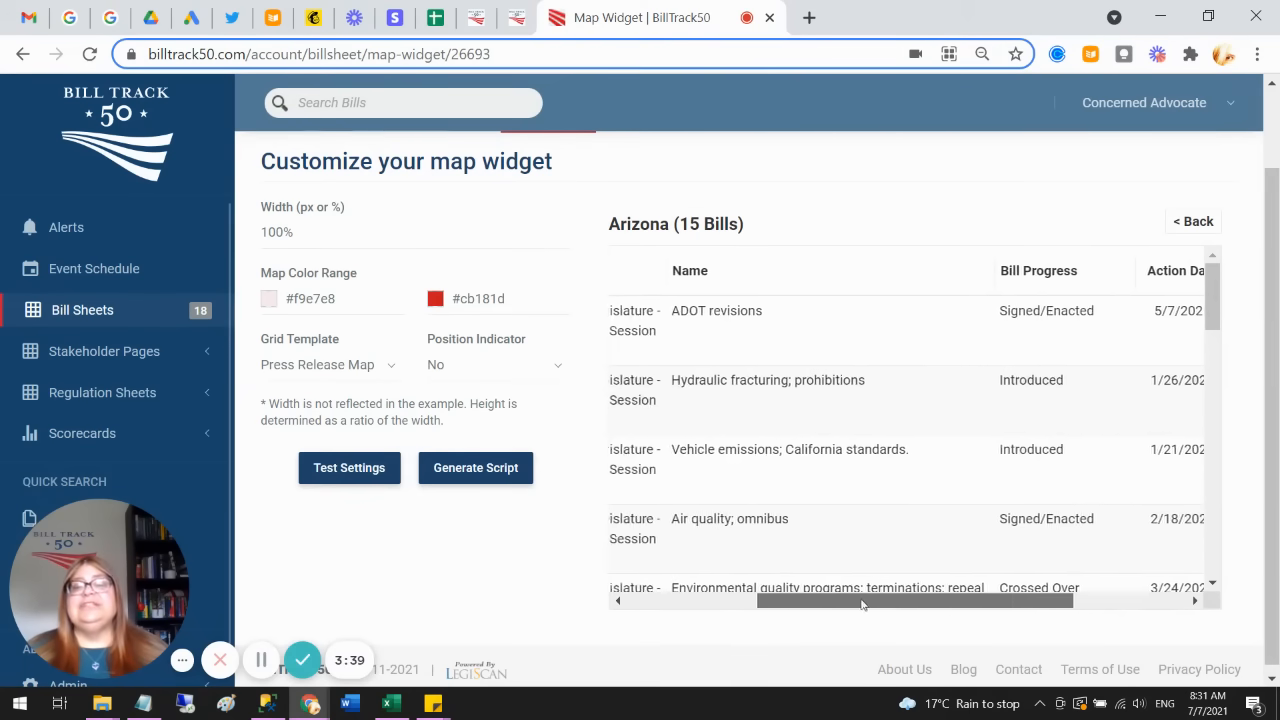
pyautogui.hscroll(-3)
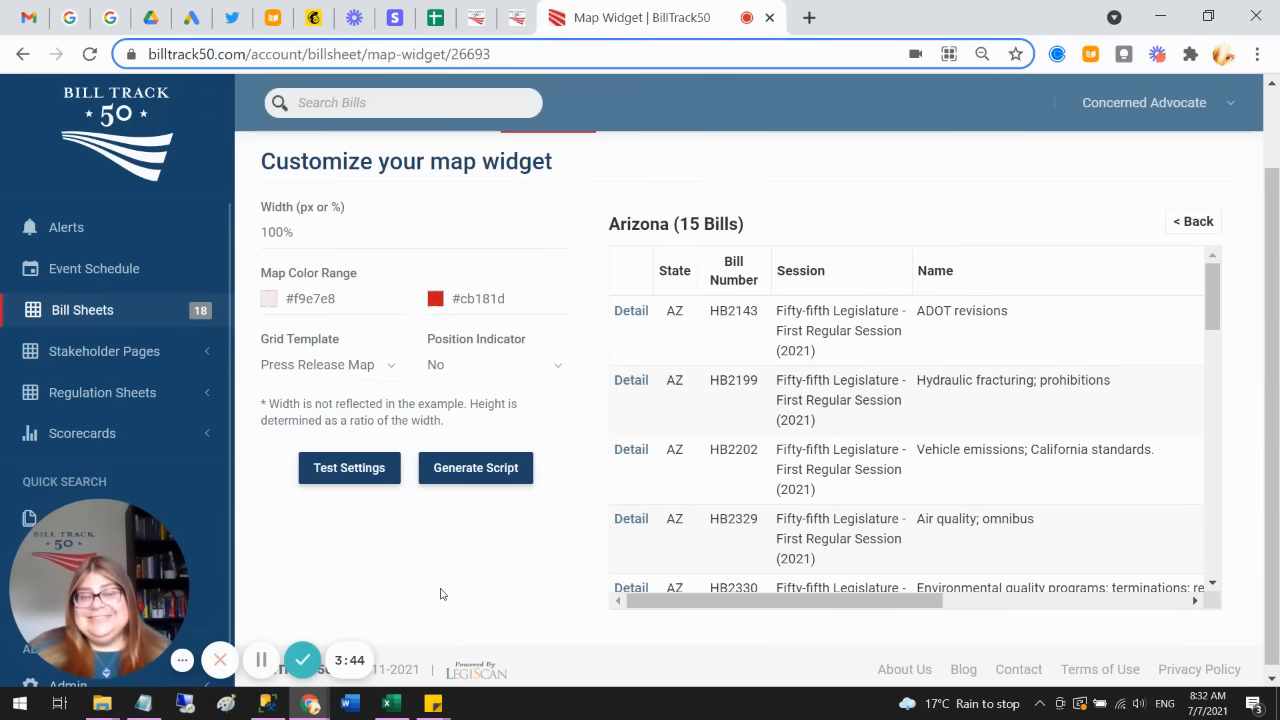
pyautogui.moveTo(676, 264)
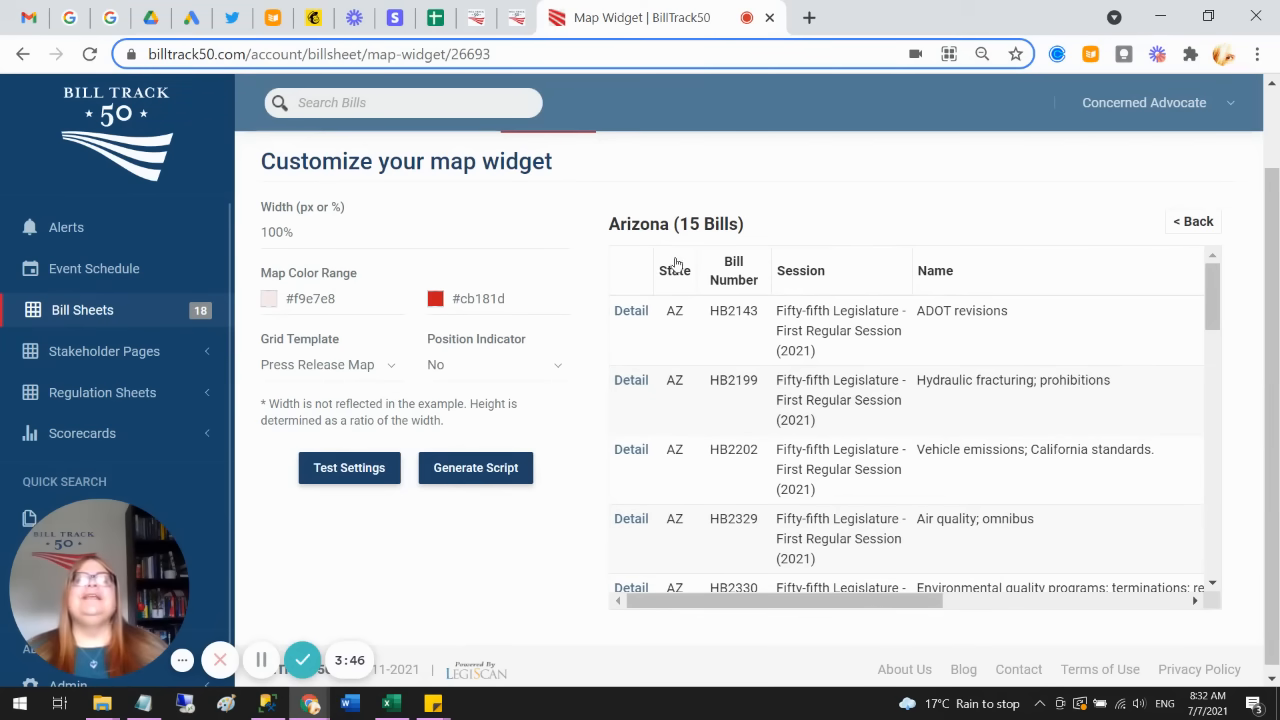
pyautogui.scroll(3)
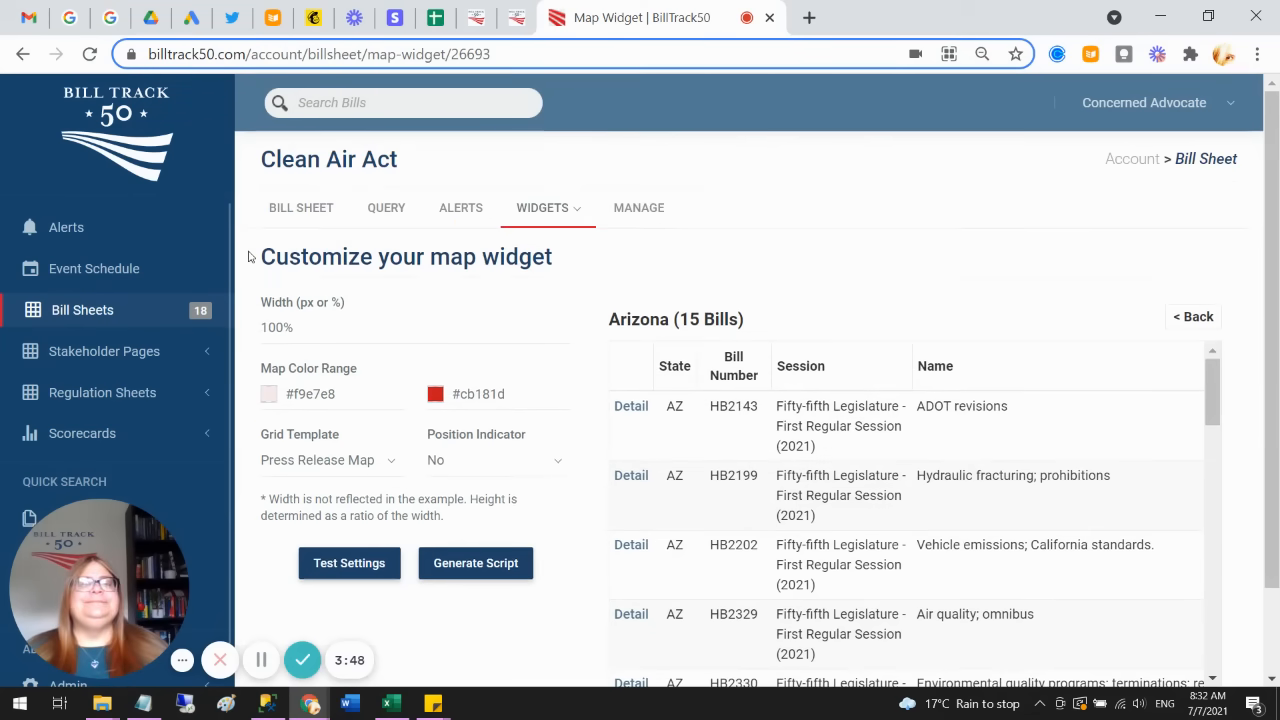
# Step: Go back to the Bill Sheet grid and scroll across its sponsor, keyword and comment columns
pyautogui.click(300, 207)
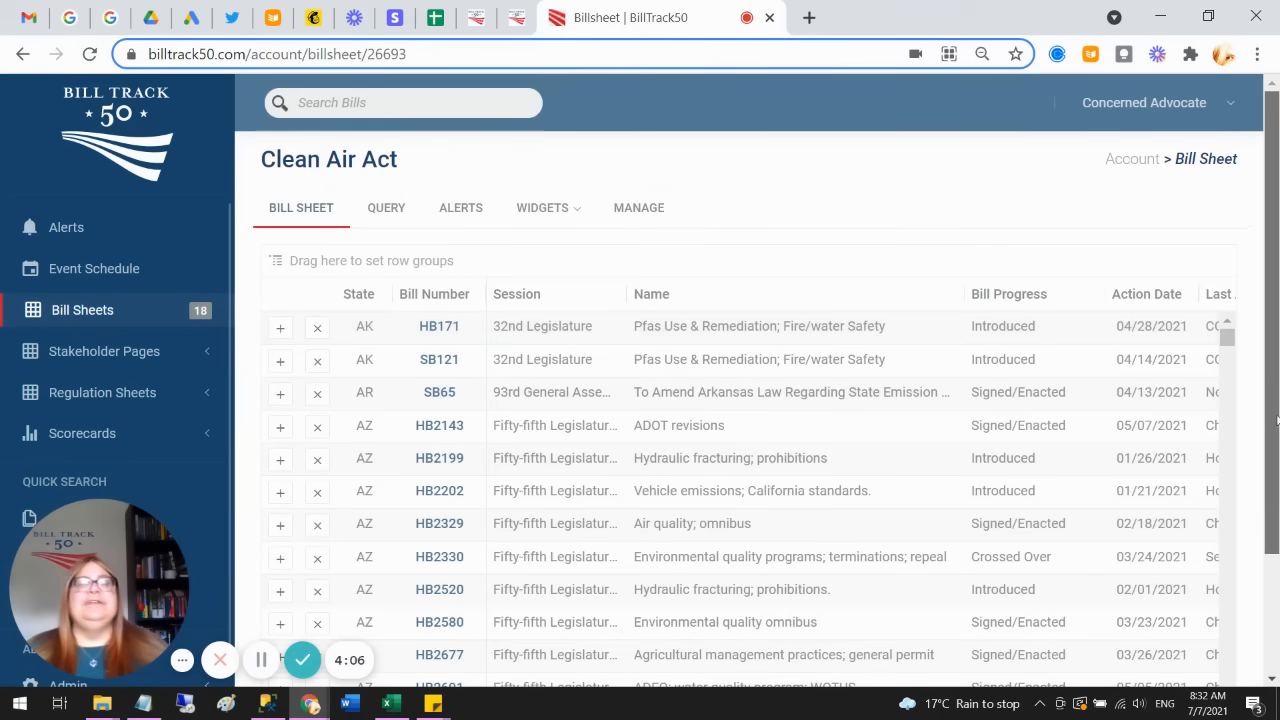
pyautogui.scroll(-3)
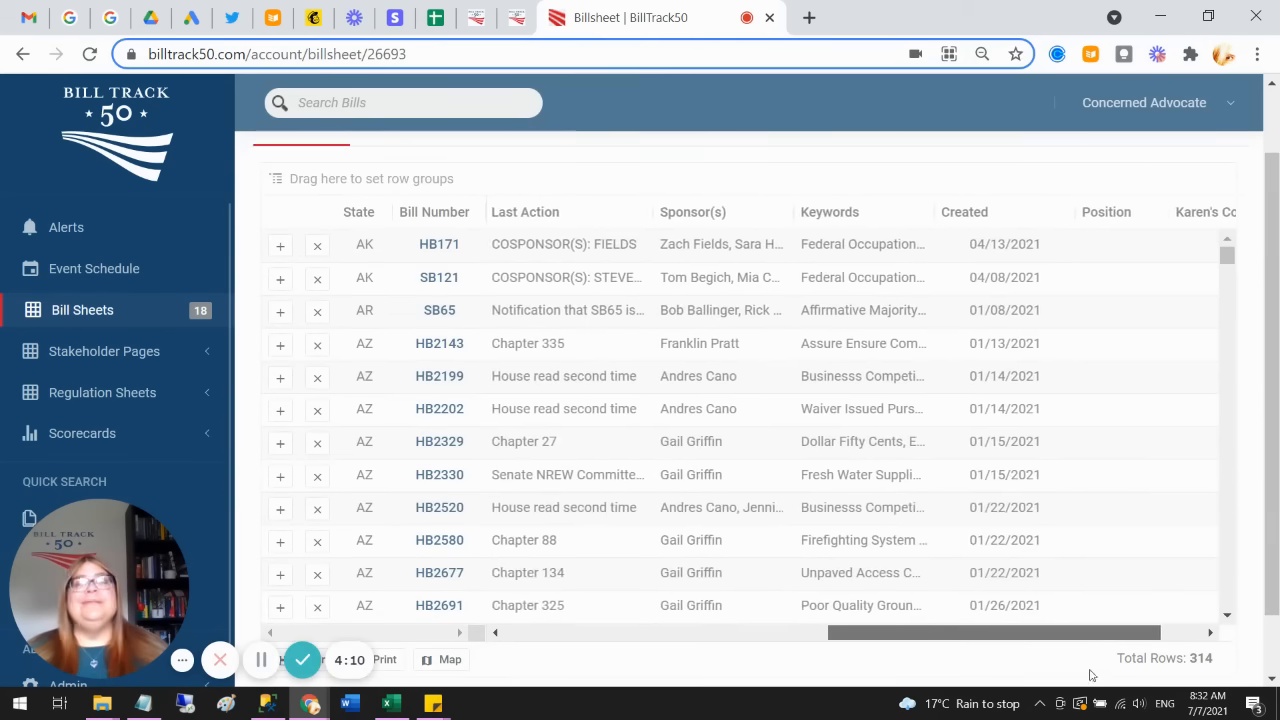
pyautogui.hscroll(3)
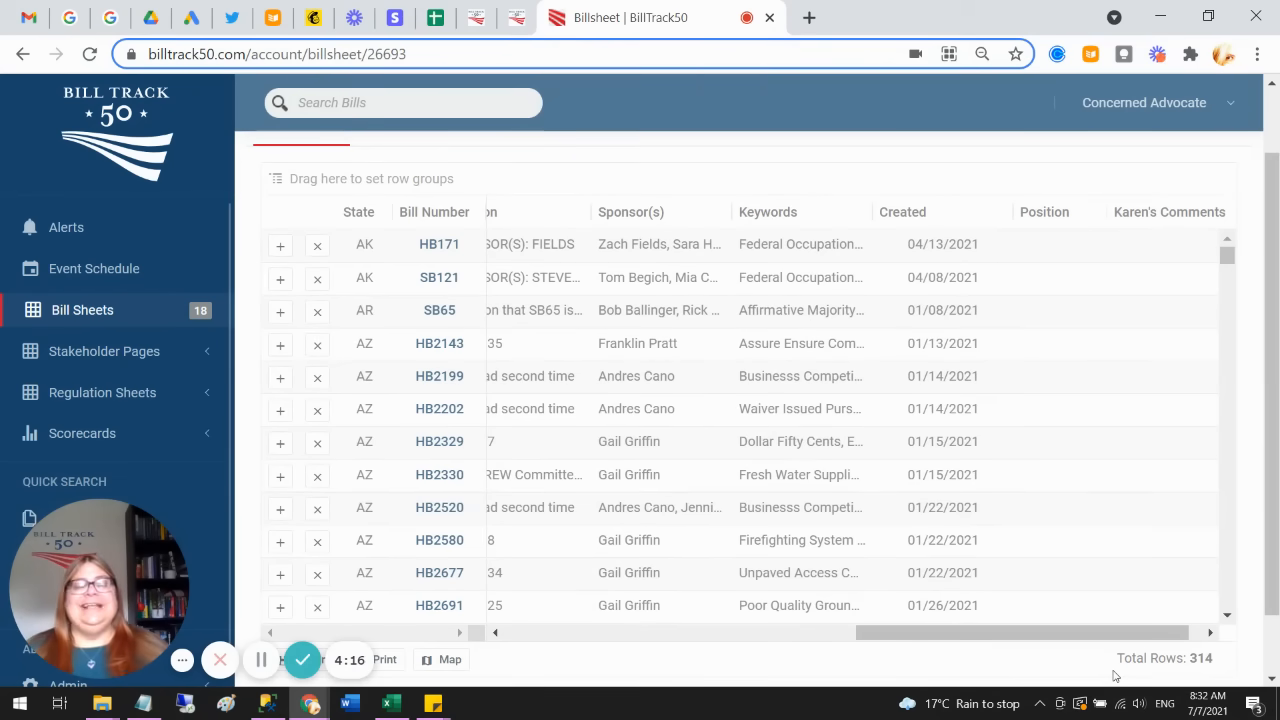
pyautogui.hscroll(-3)
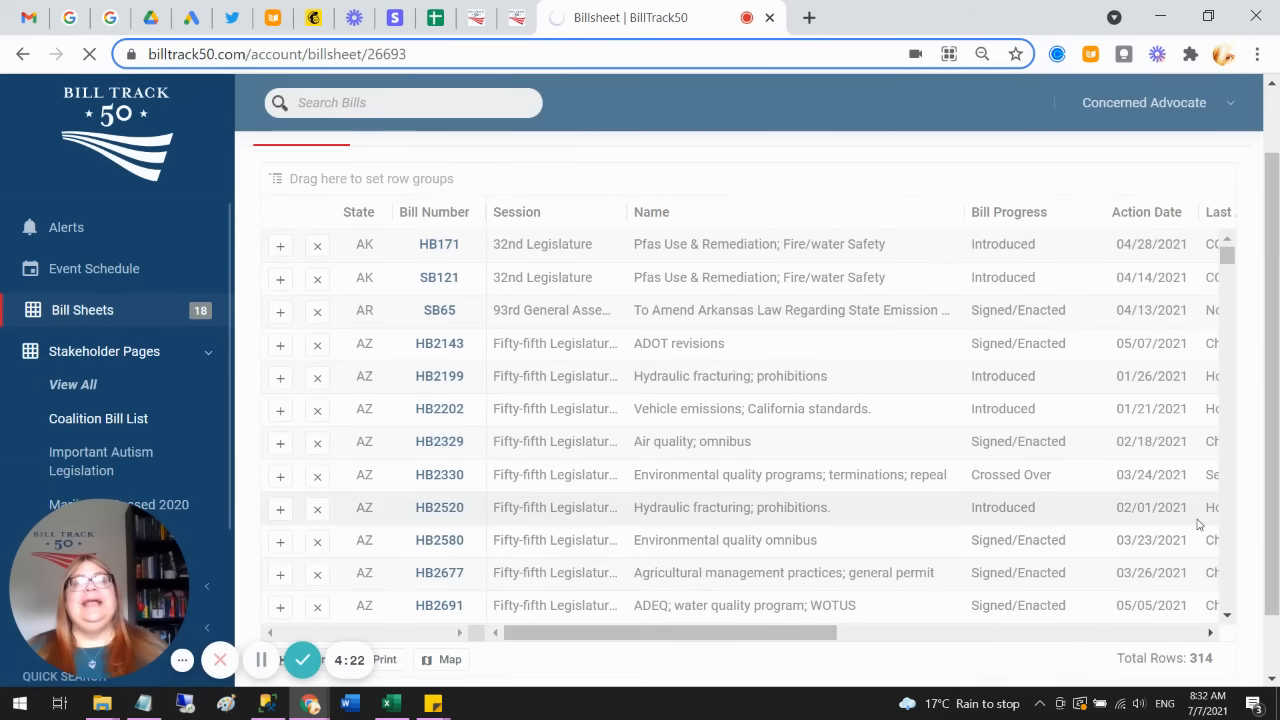
# Step: Open the Coalition Bill List stakeholder page and show its empty Forum
pyautogui.click(101, 418)
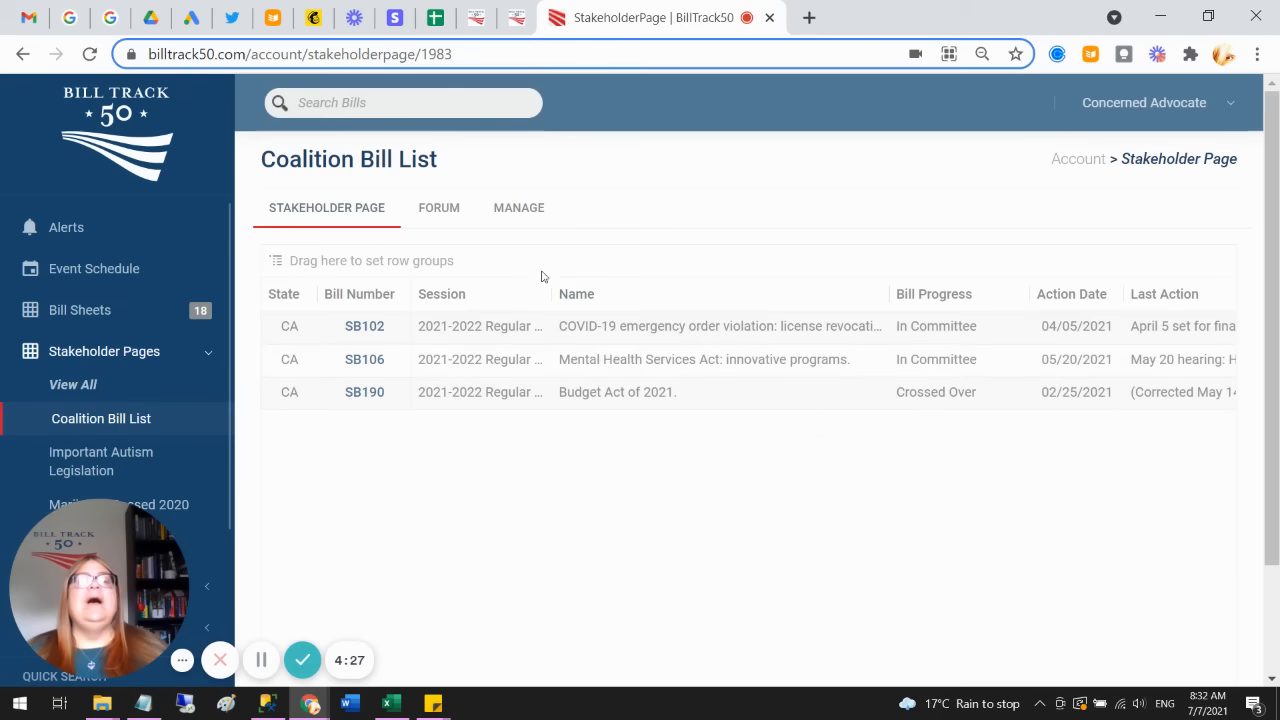
pyautogui.click(438, 207)
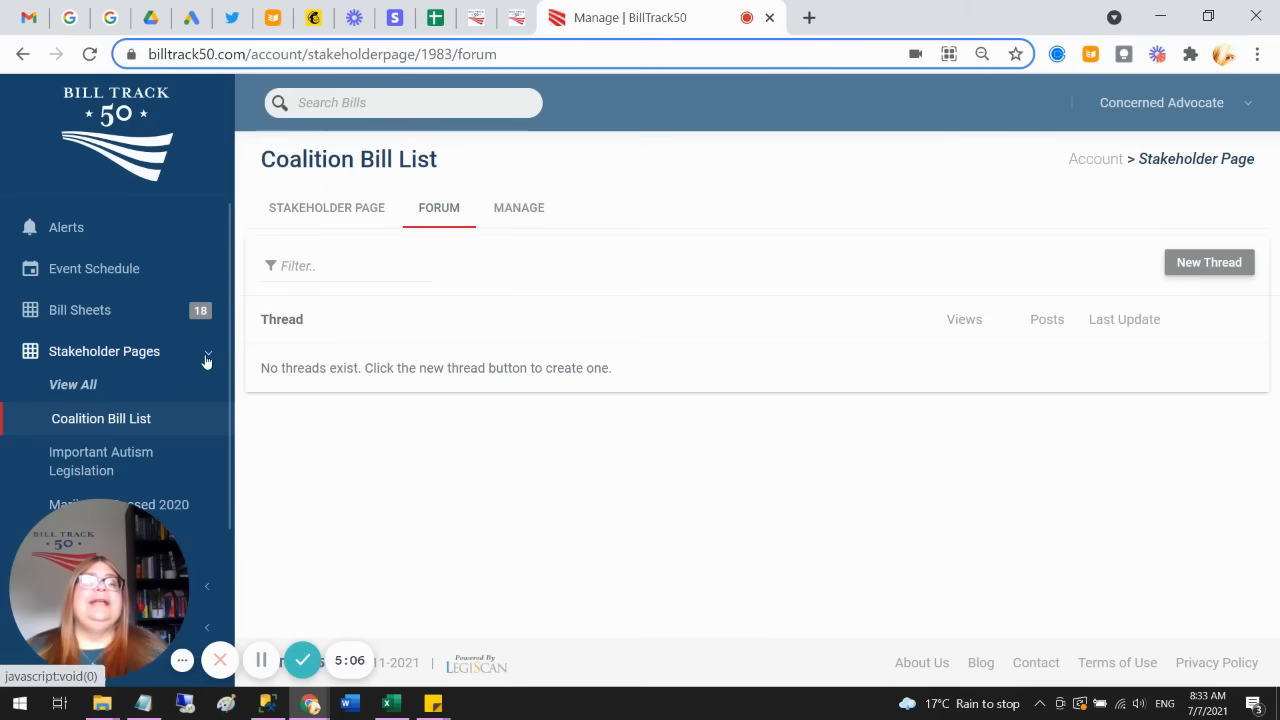
# Step: Expand Scorecards in the sidebar and open 'Scorecard for CO'
pyautogui.click(207, 355)
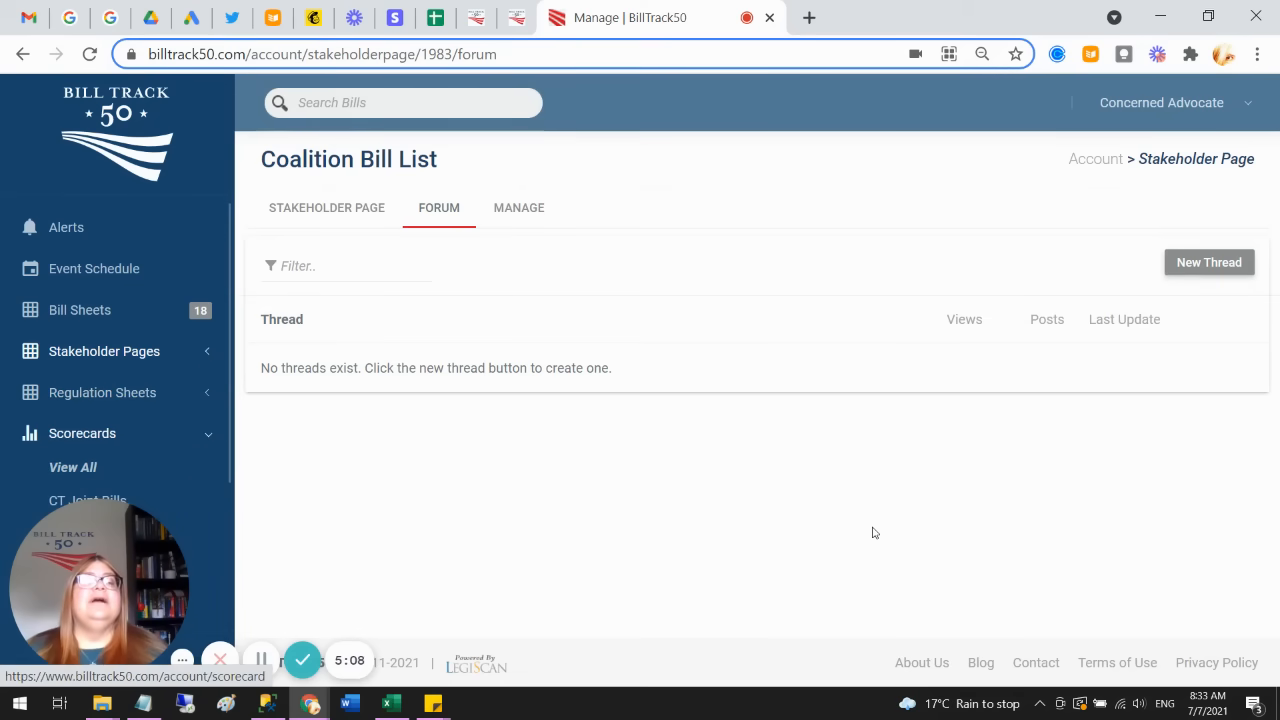
pyautogui.moveTo(133, 408)
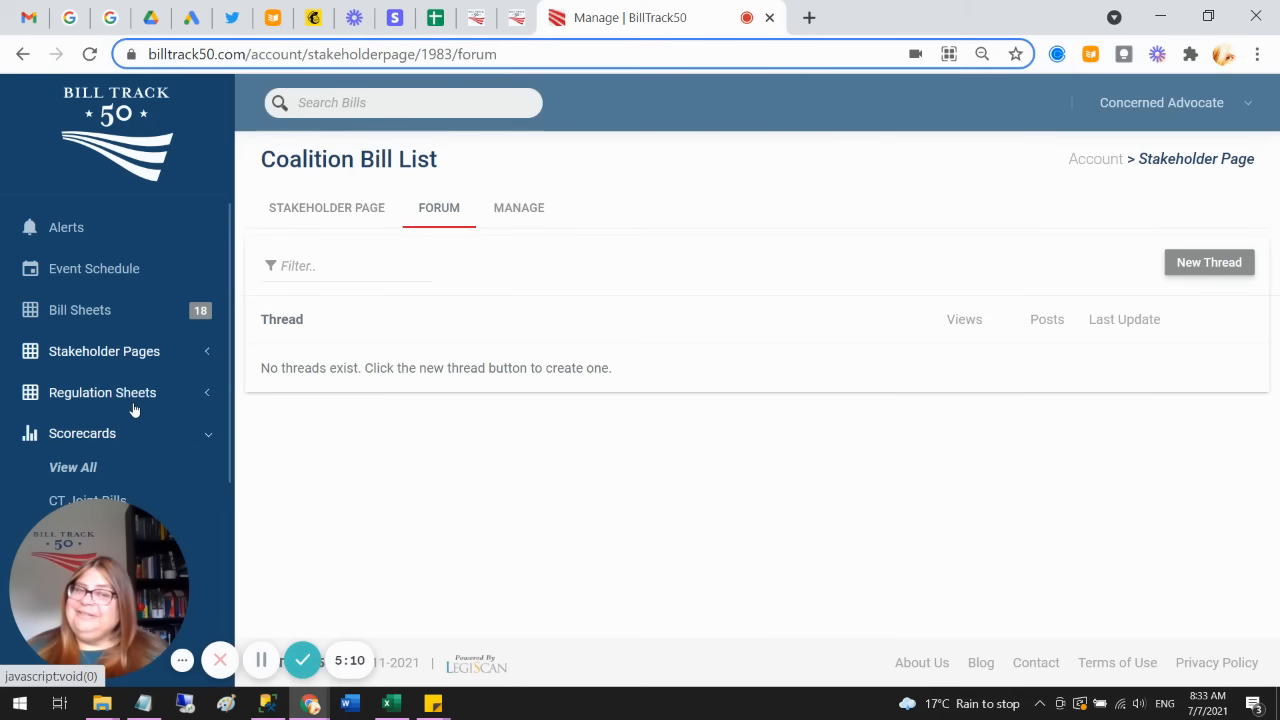
pyautogui.moveTo(139, 446)
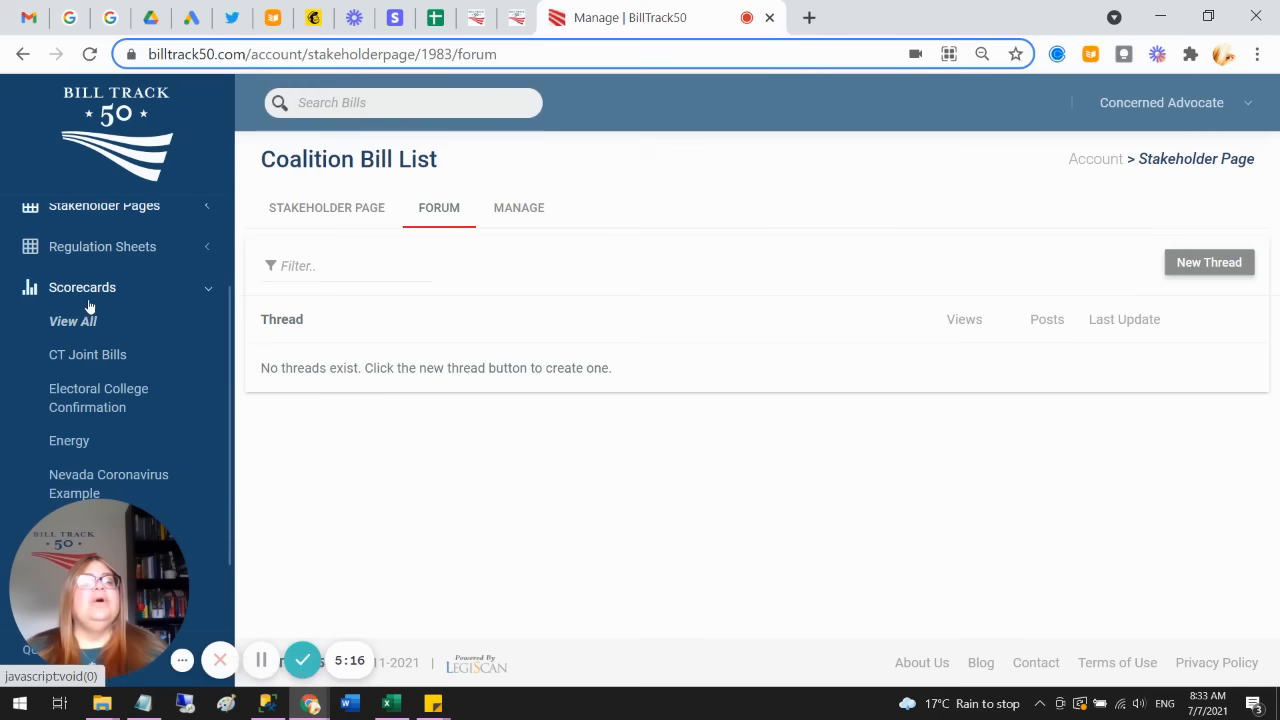
pyautogui.scroll(-3)
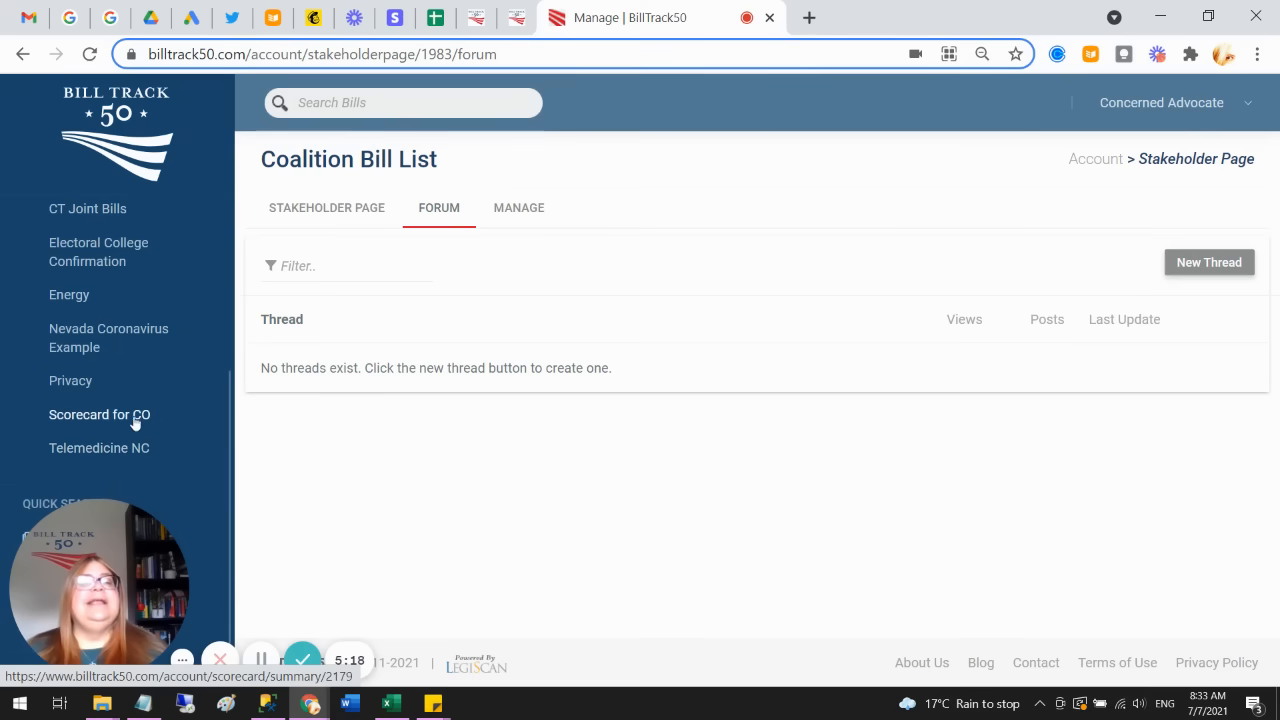
pyautogui.click(99, 414)
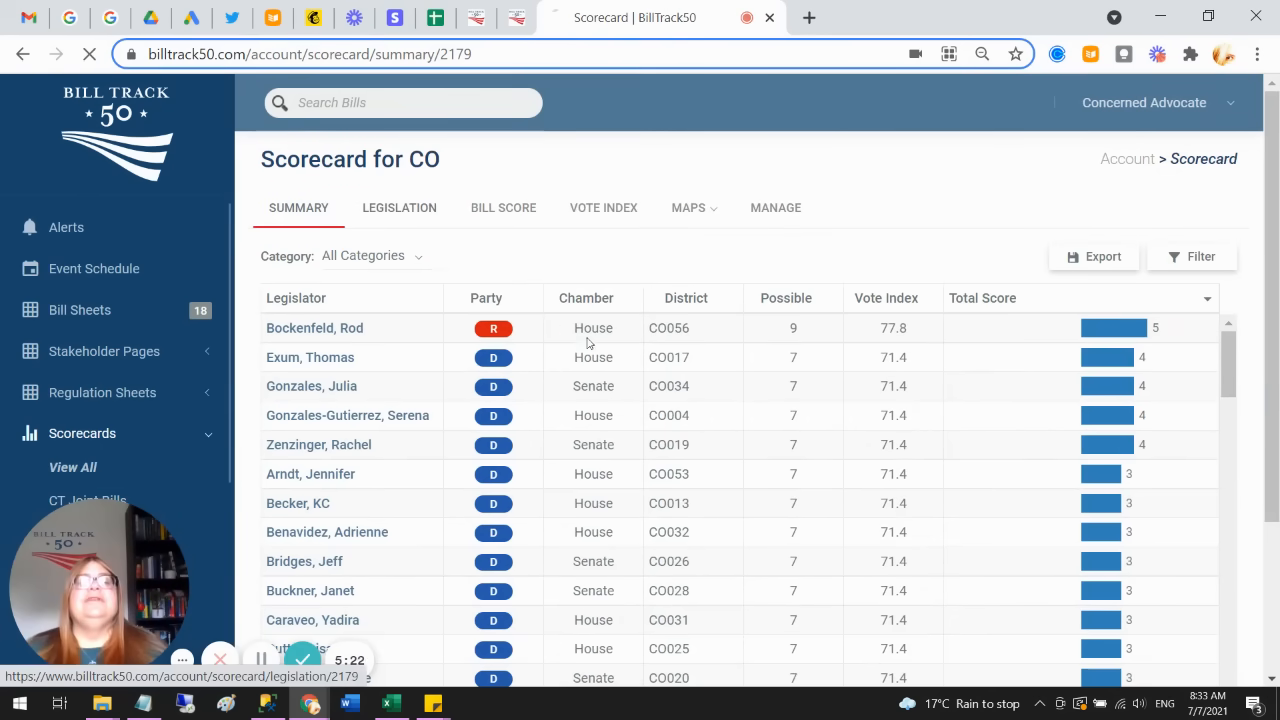
# Step: Browse the Colorado scorecard's Legislation, Summary, Bill Score and Vote Index pages, then the Senate map
pyautogui.click(399, 207)
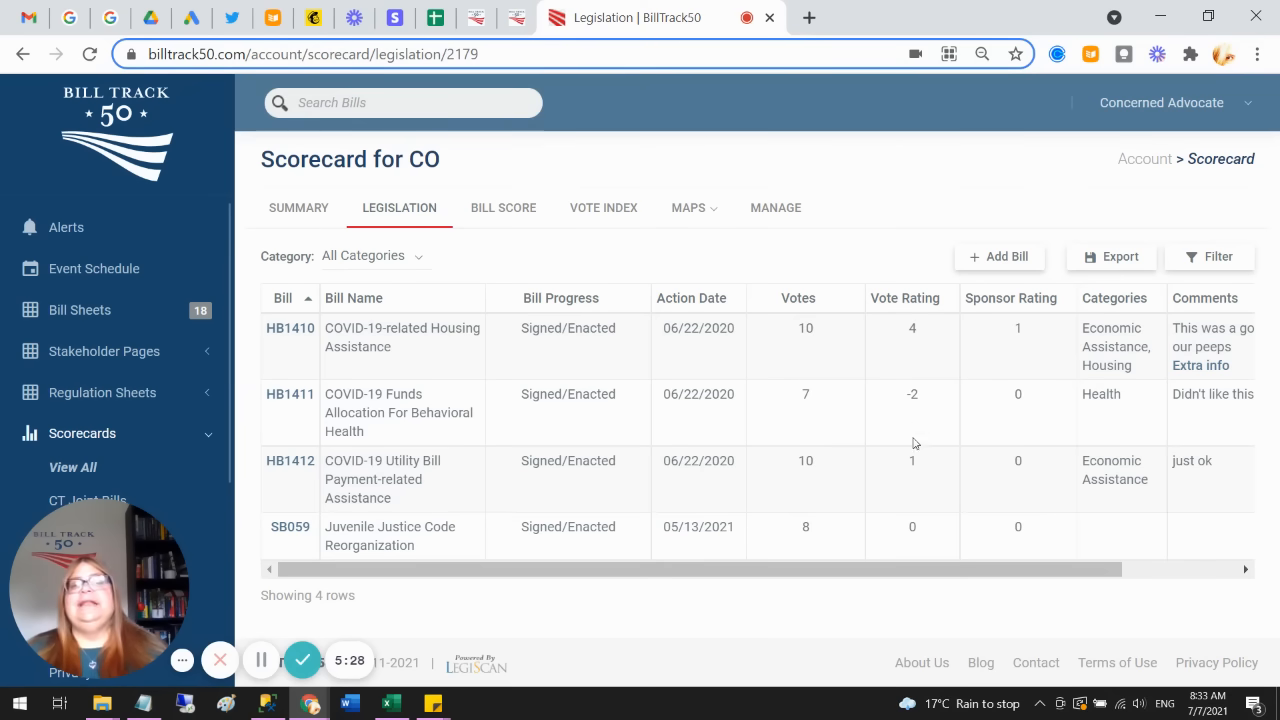
pyautogui.moveTo(918, 505)
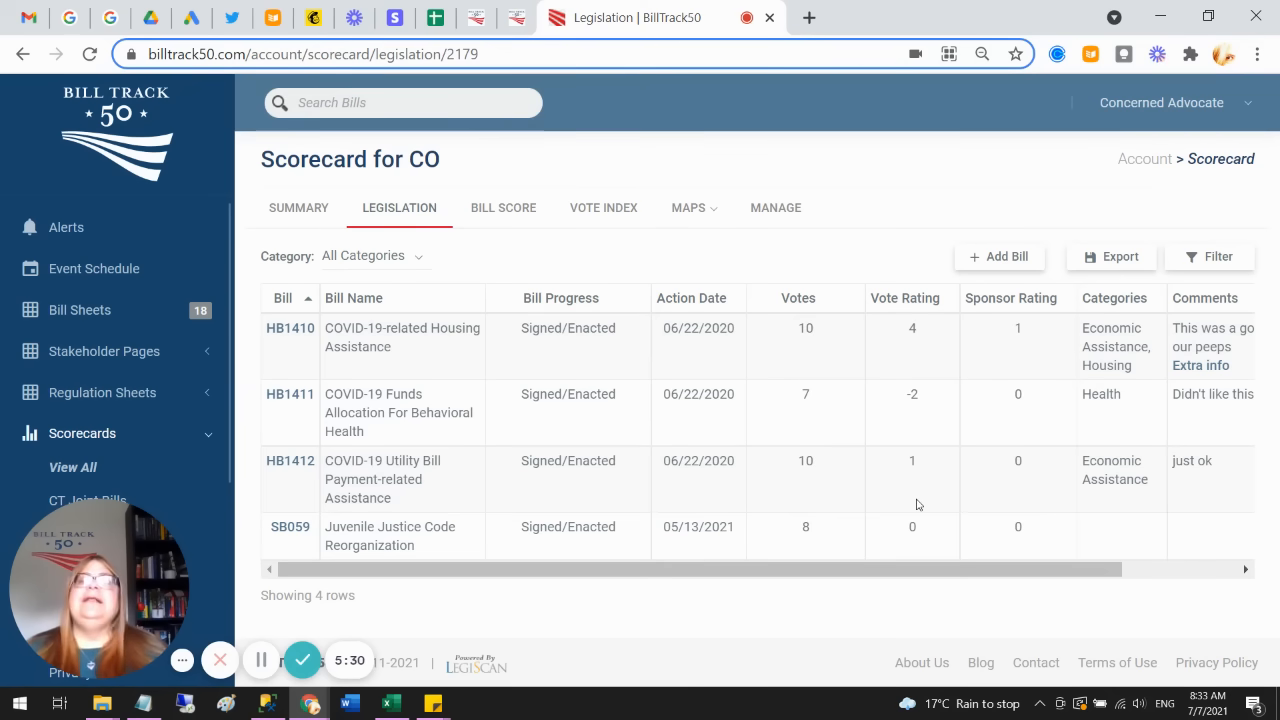
pyautogui.moveTo(935, 477)
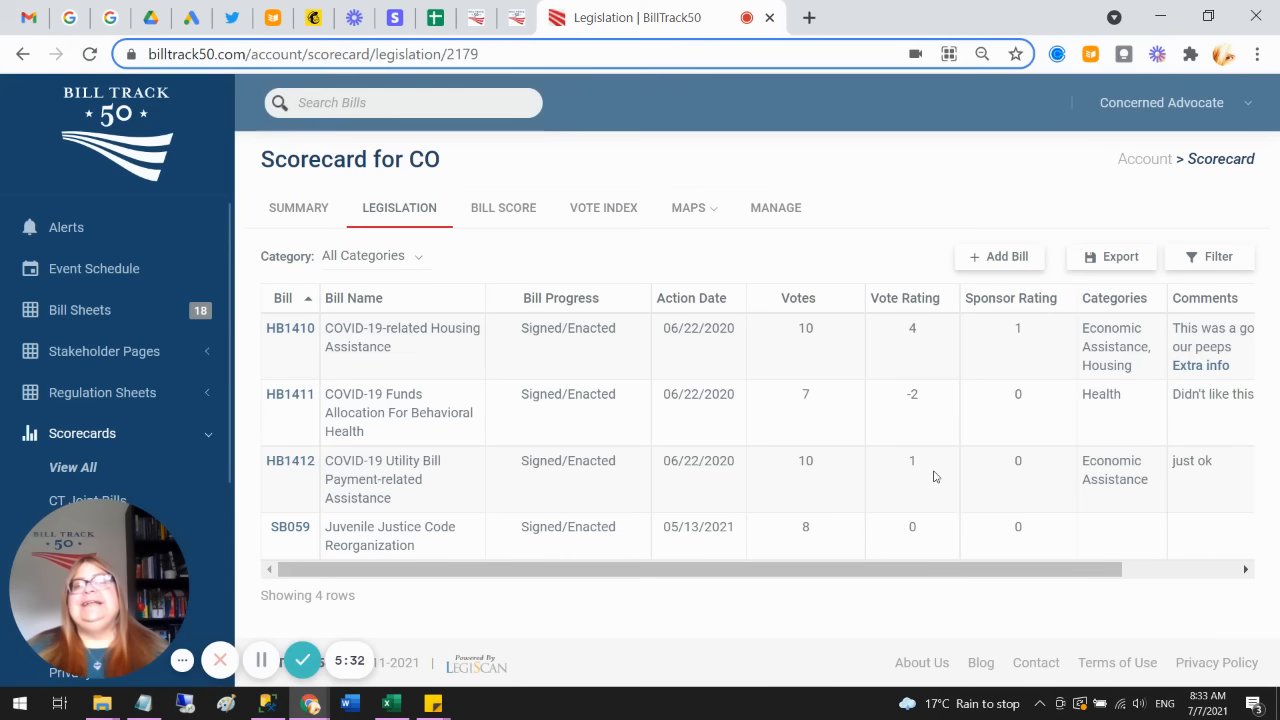
pyautogui.moveTo(1020, 348)
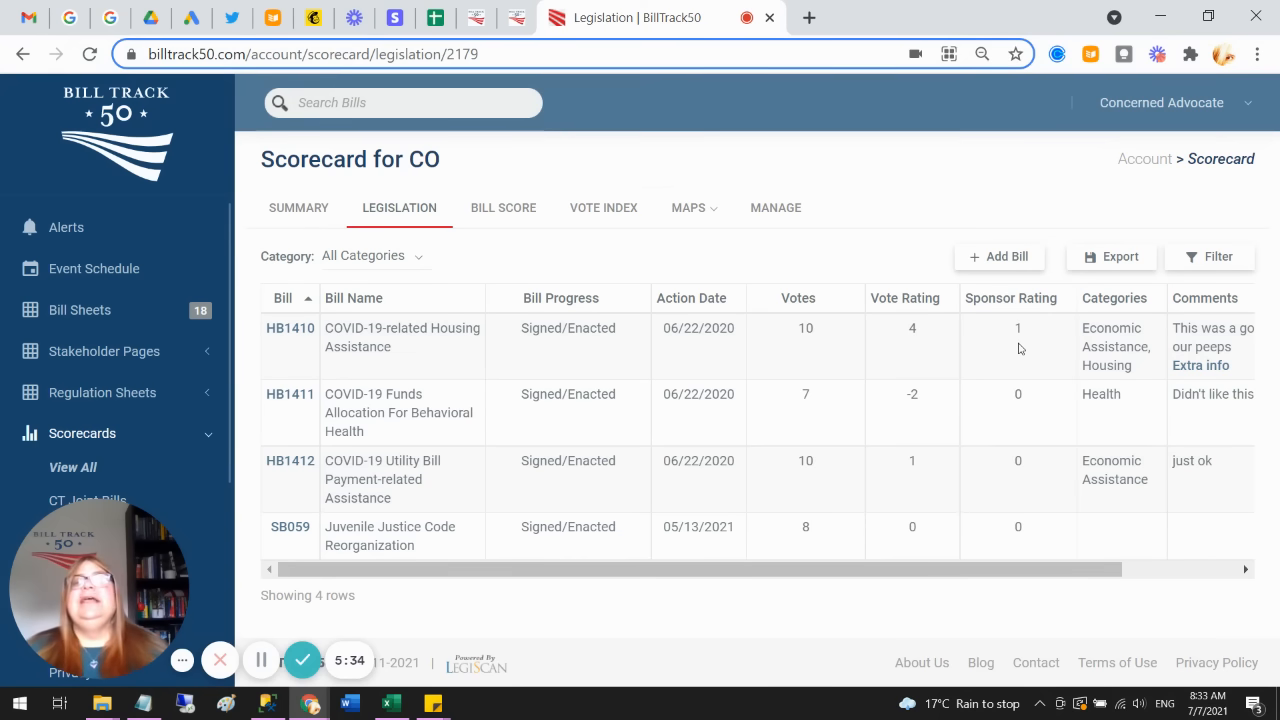
pyautogui.moveTo(940, 438)
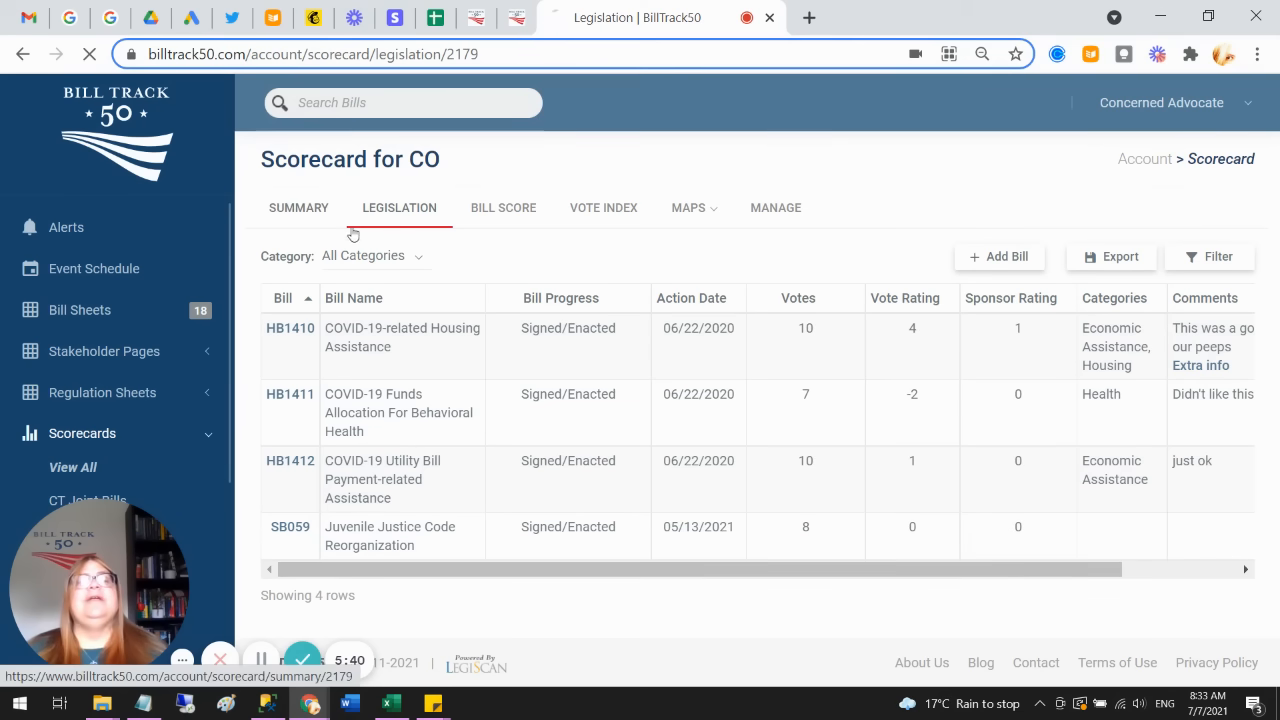
pyautogui.click(298, 208)
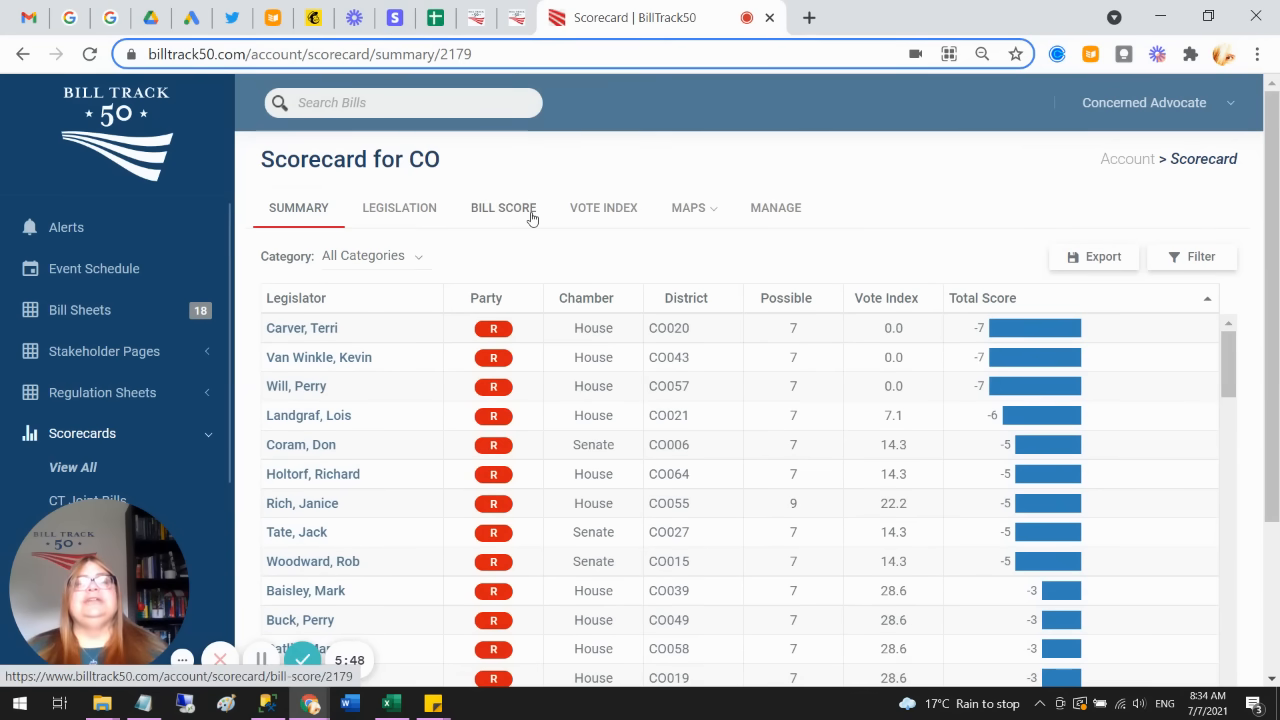
pyautogui.click(503, 207)
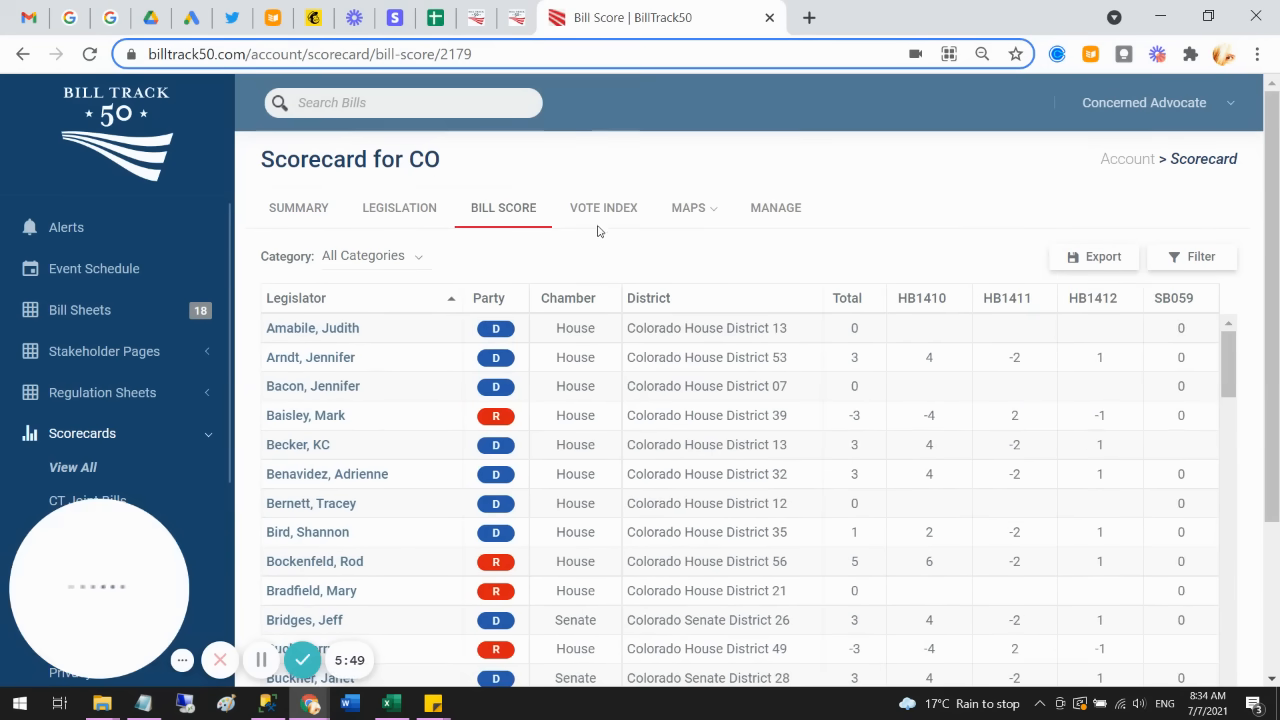
pyautogui.click(603, 207)
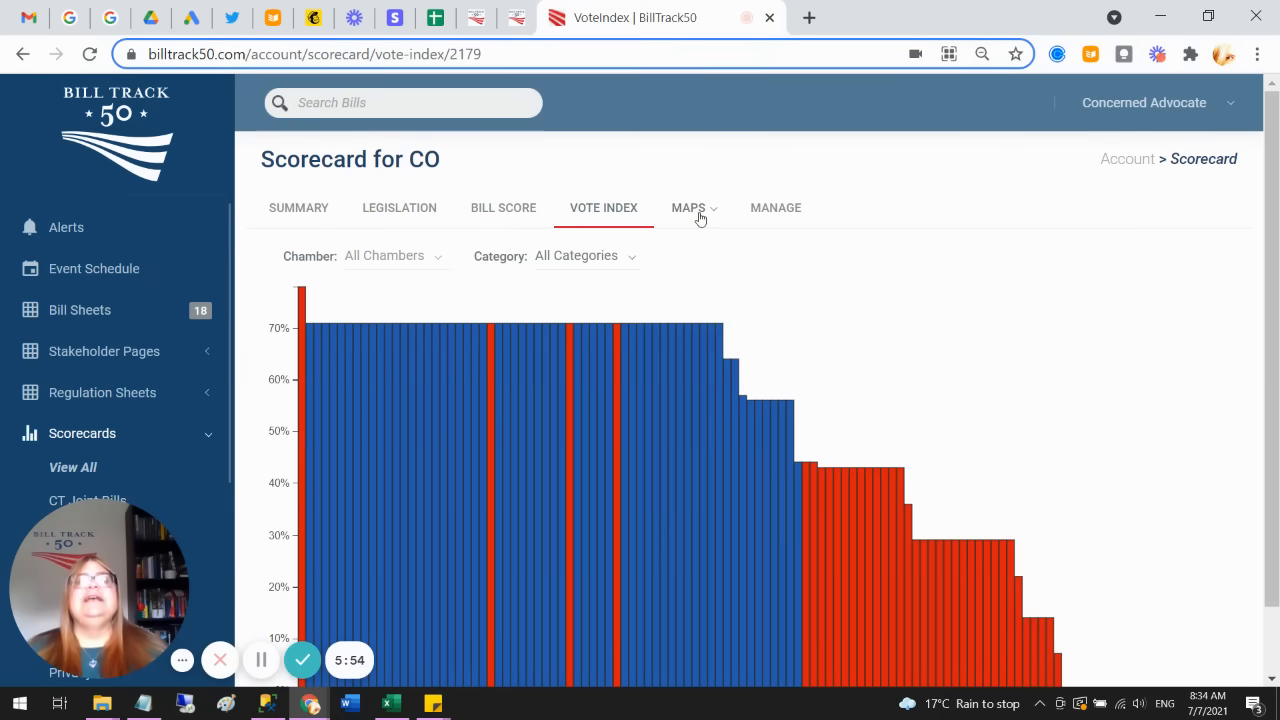
pyautogui.click(688, 207)
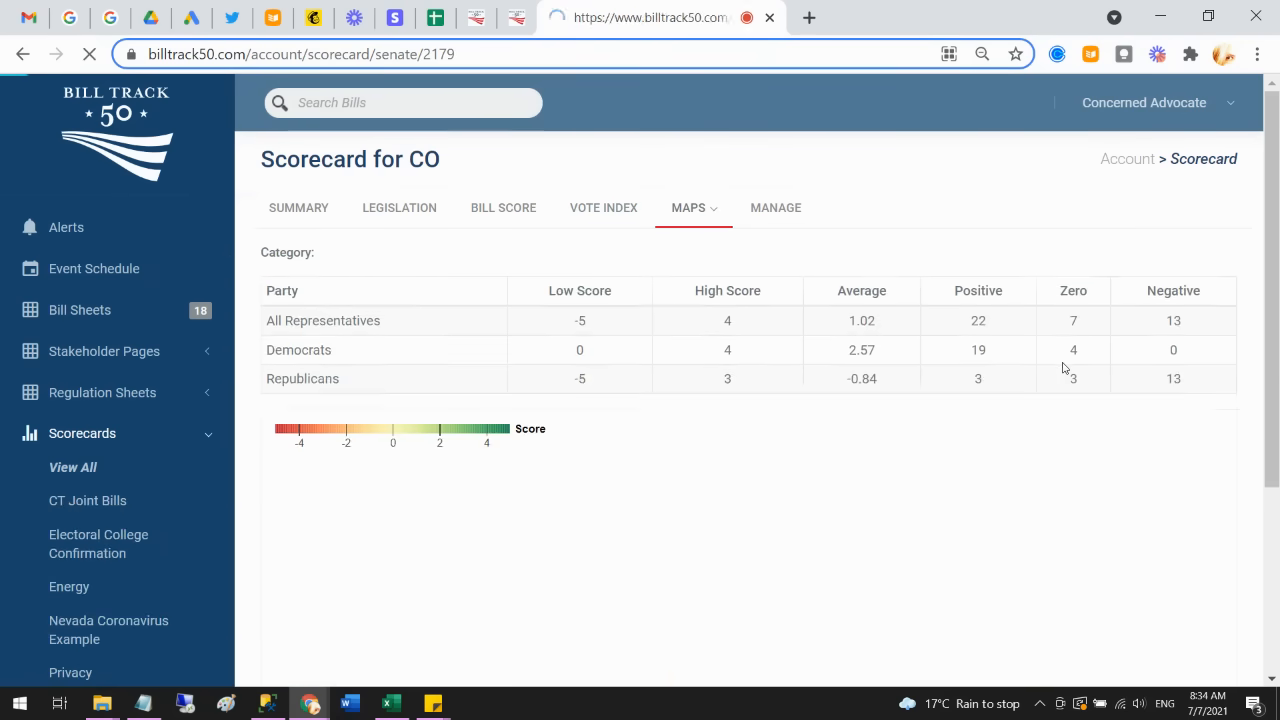
# Step: Switch the Colorado scorecard map from Senate to House district scores and scroll through it
pyautogui.scroll(-3)
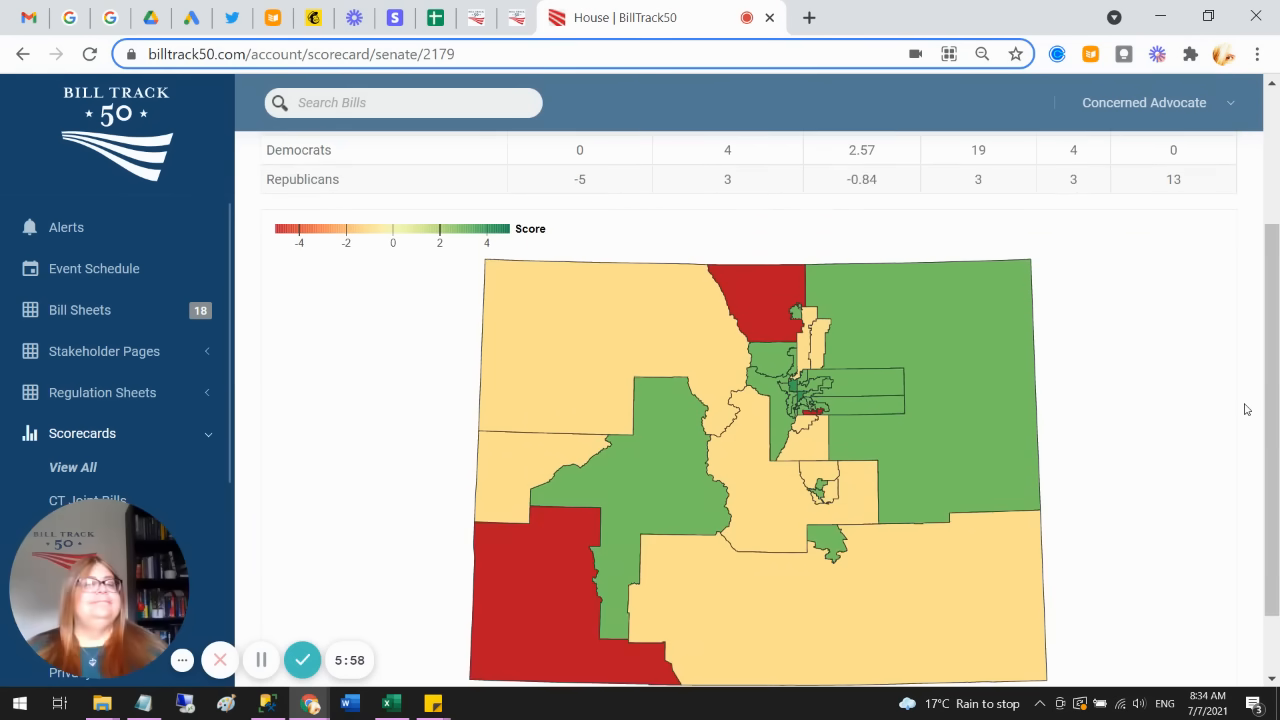
pyautogui.click(688, 207)
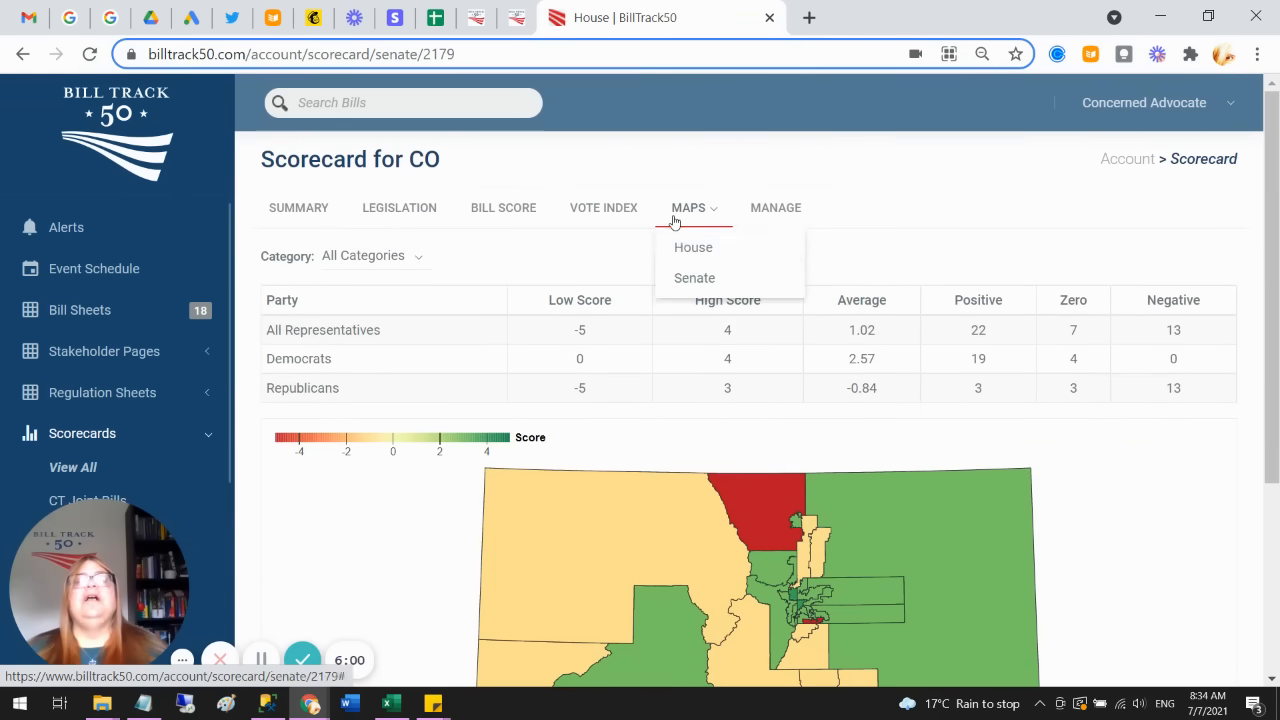
pyautogui.click(693, 247)
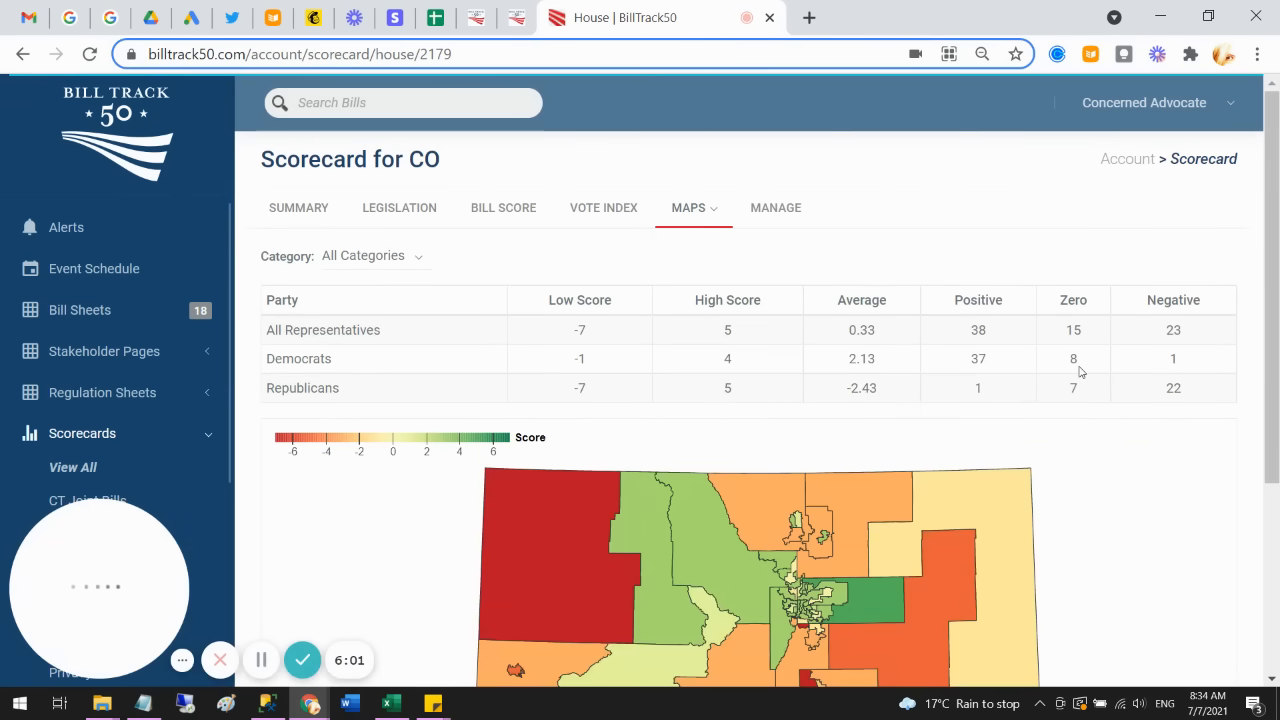
pyautogui.scroll(-3)
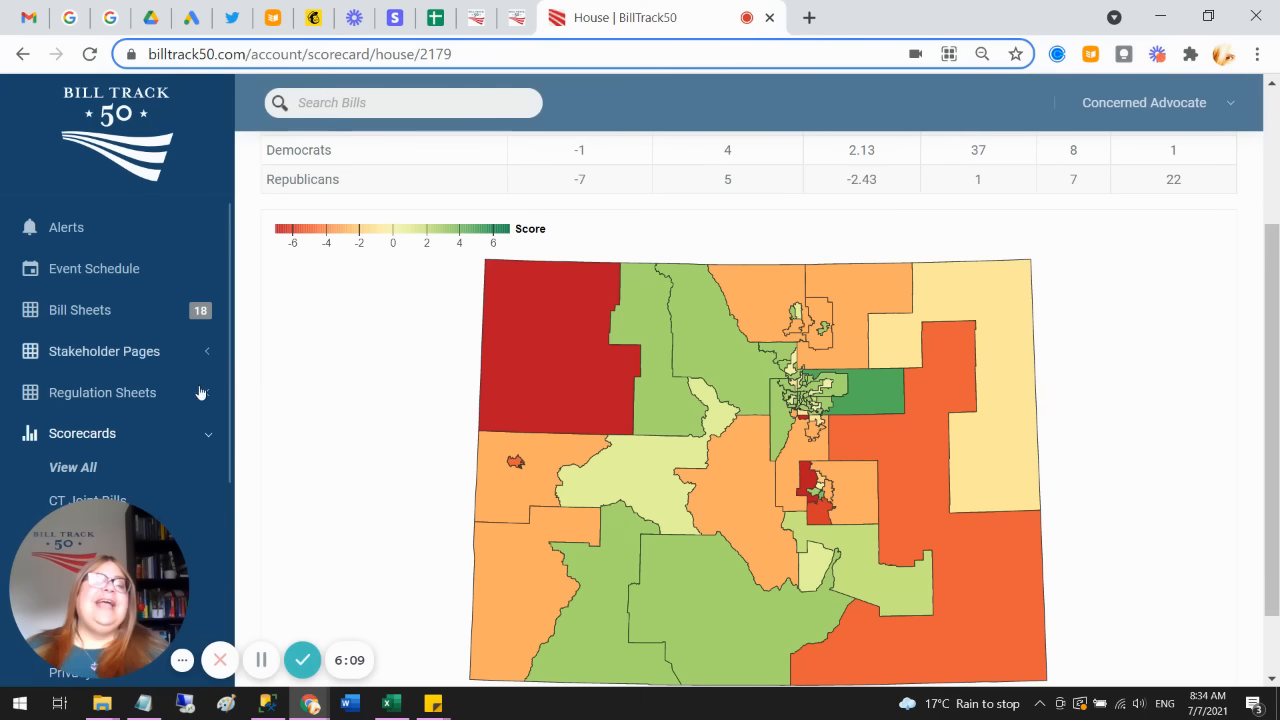
# Step: Collapse the Scorecards sidebar list and open Bill Sheets
pyautogui.click(82, 433)
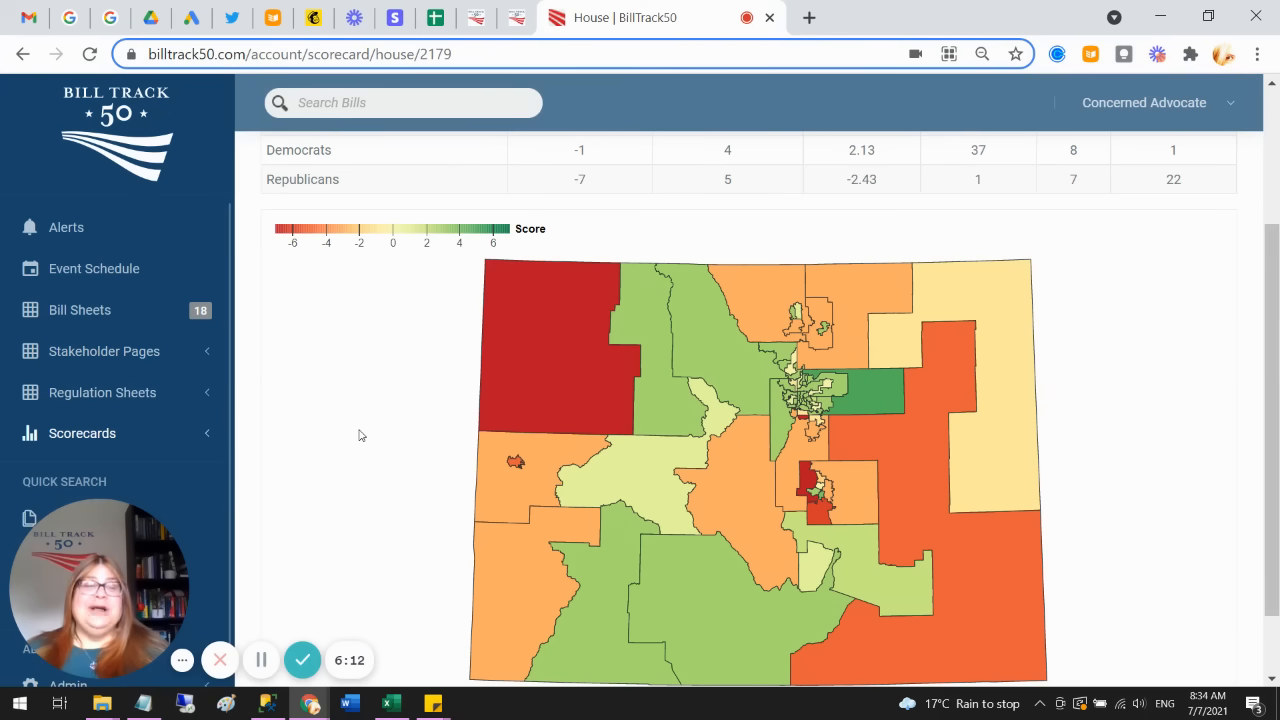
pyautogui.scroll(3)
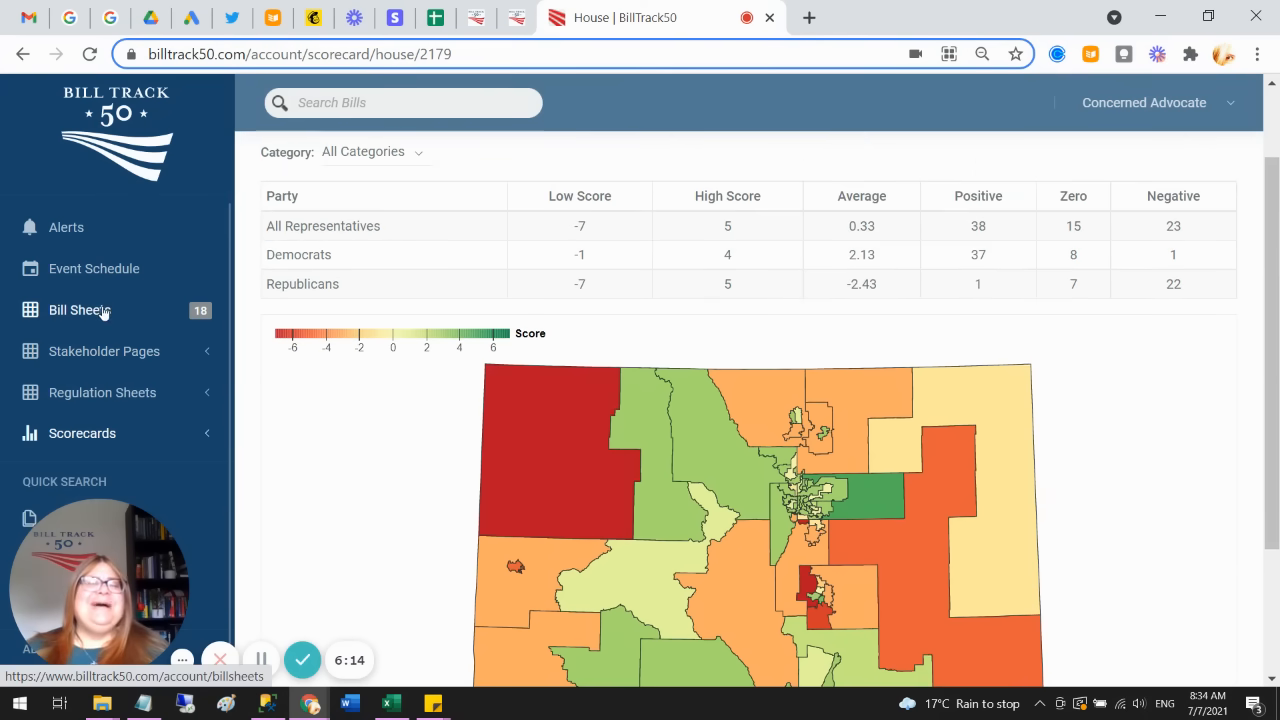
pyautogui.click(80, 310)
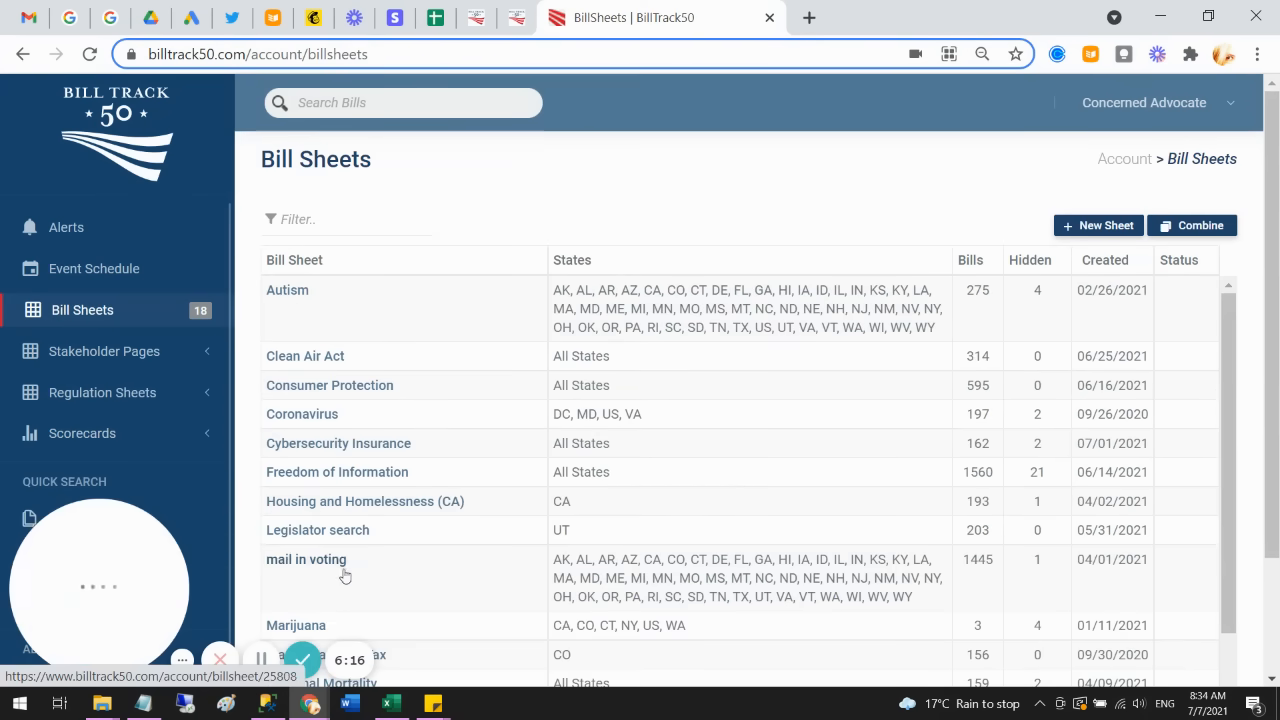